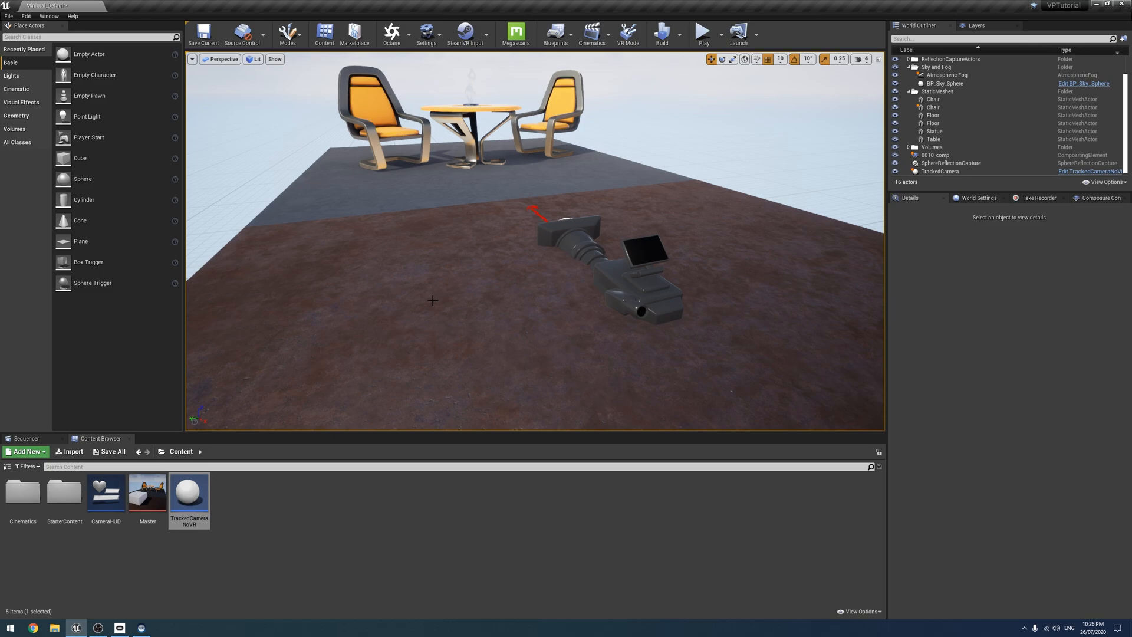
mouse_move(418, 310)
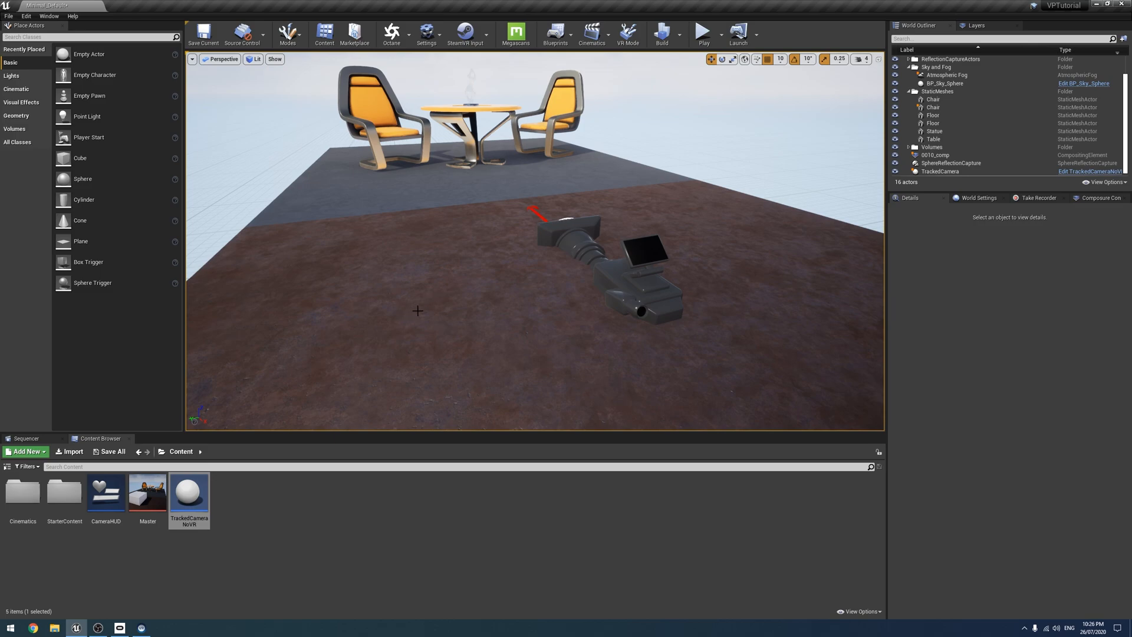
mouse_move(358, 316)
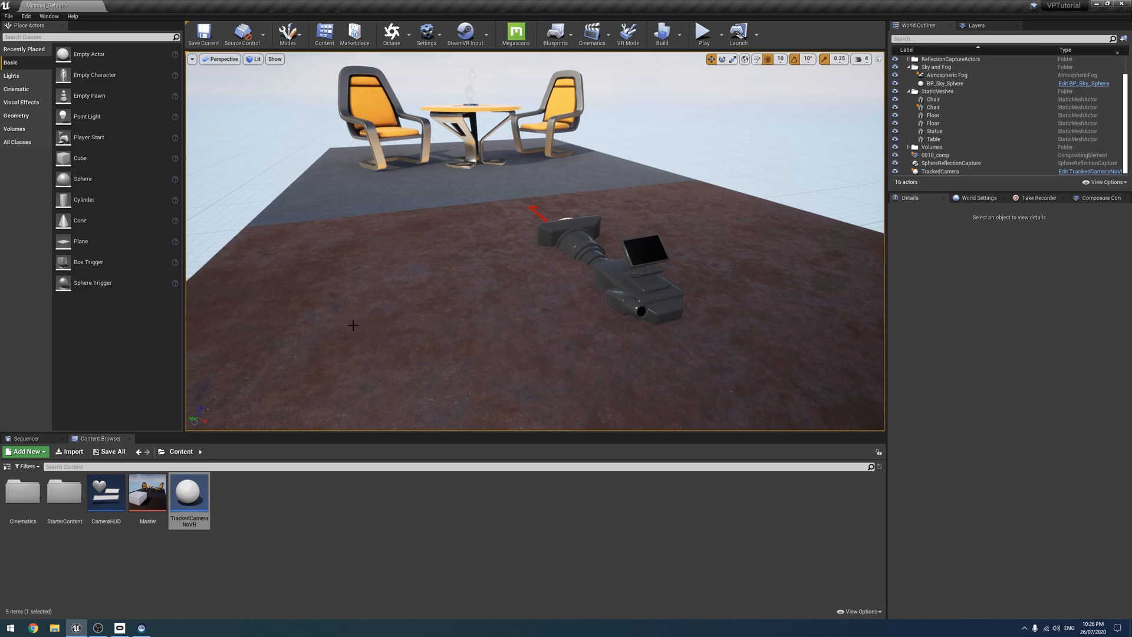
mouse_move(307, 345)
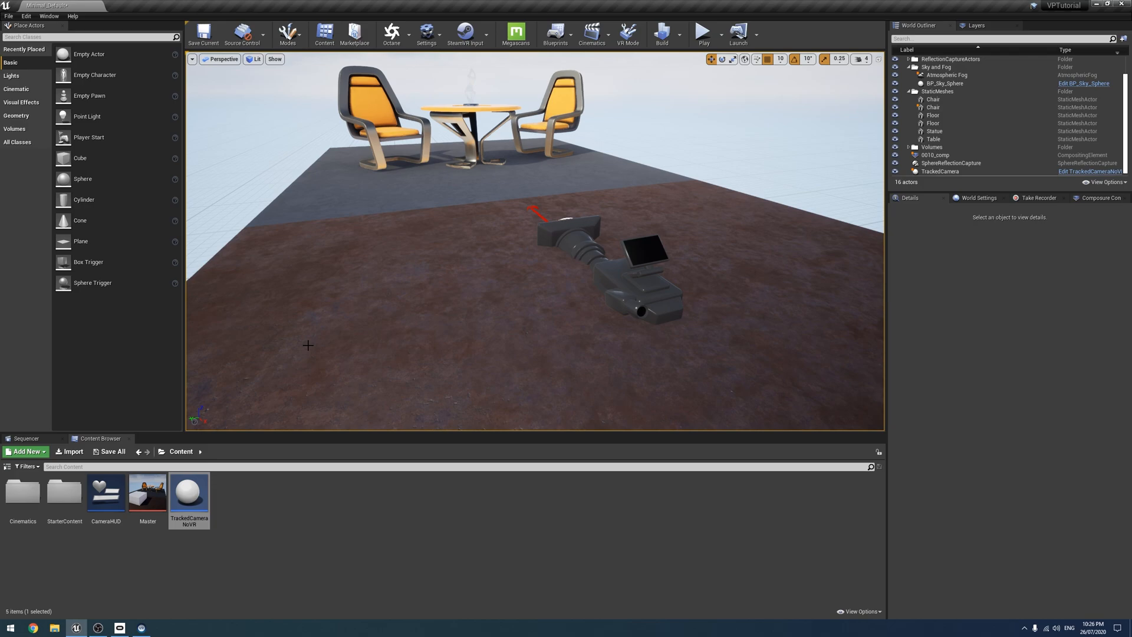
mouse_move(386, 391)
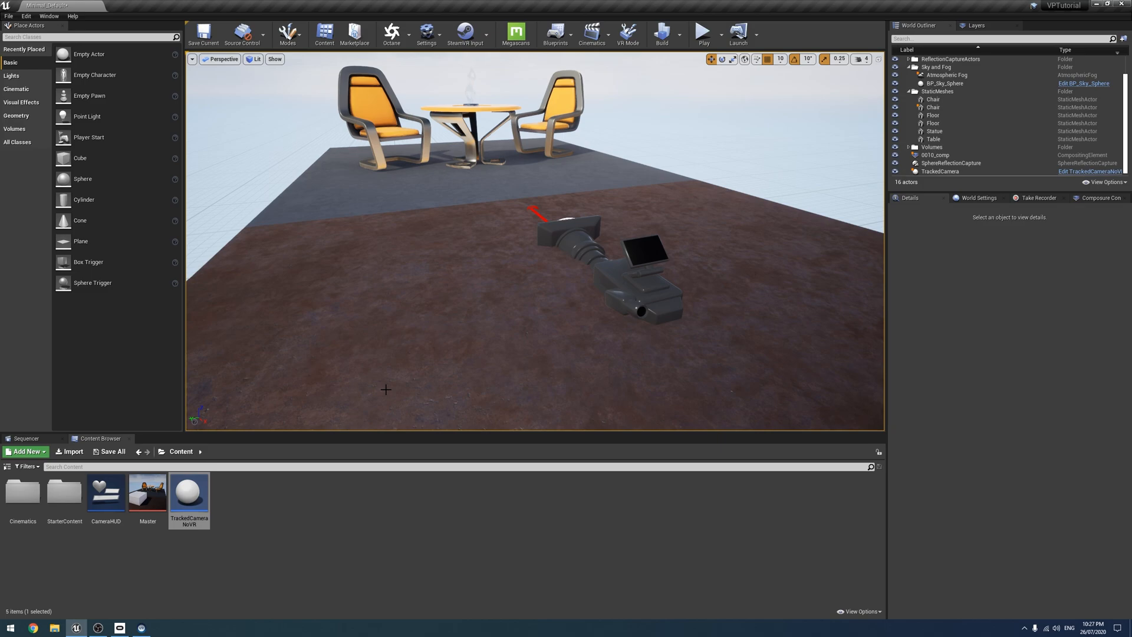
mouse_move(683, 55)
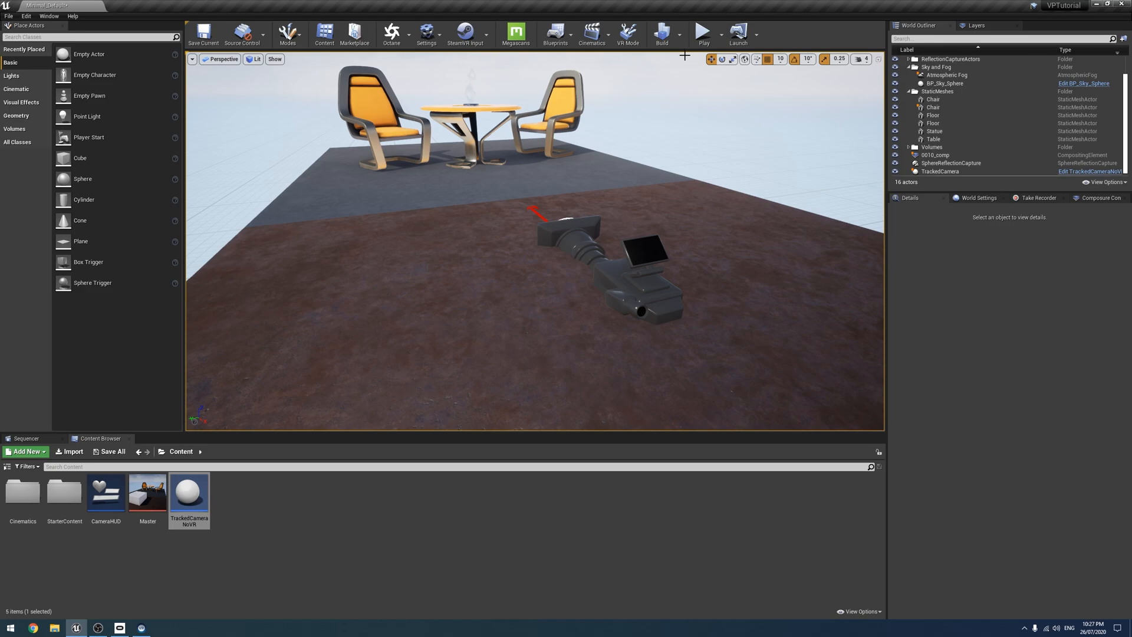
- Open the TrackedCameraNoVR blueprint from the Content Browser into the Blueprint Editor
click(703, 33)
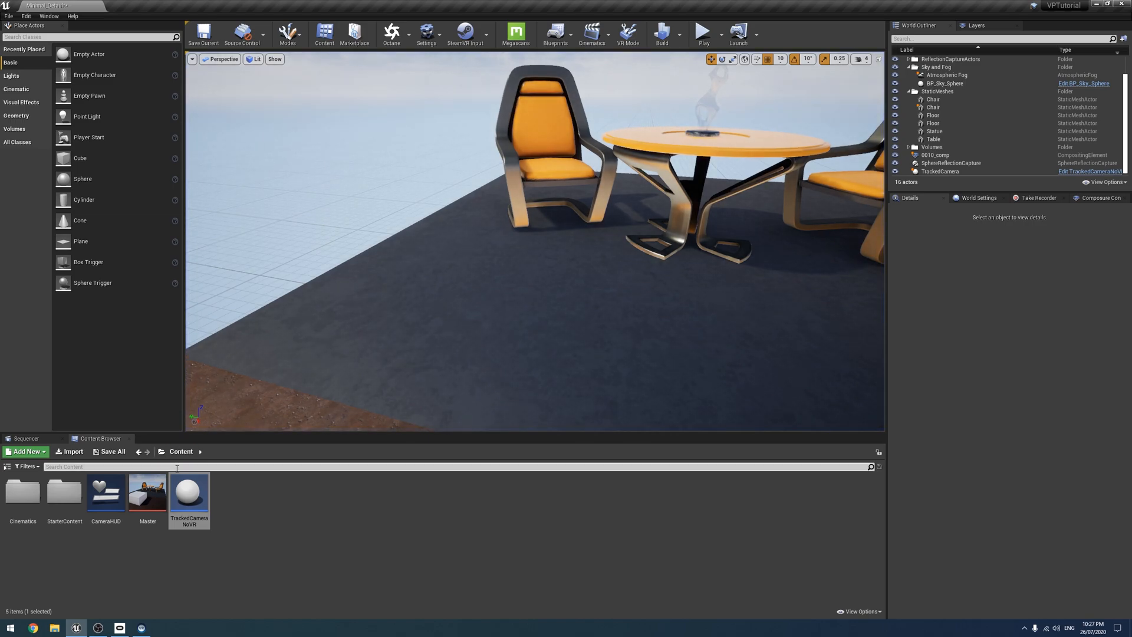
double_click(188, 491)
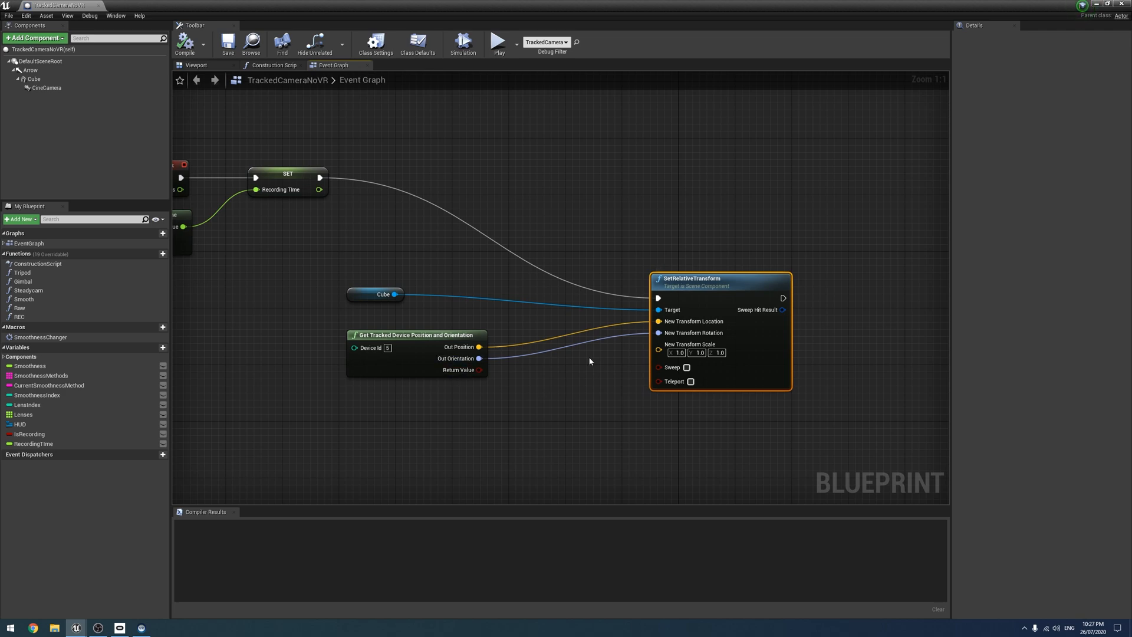
mouse_move(708, 320)
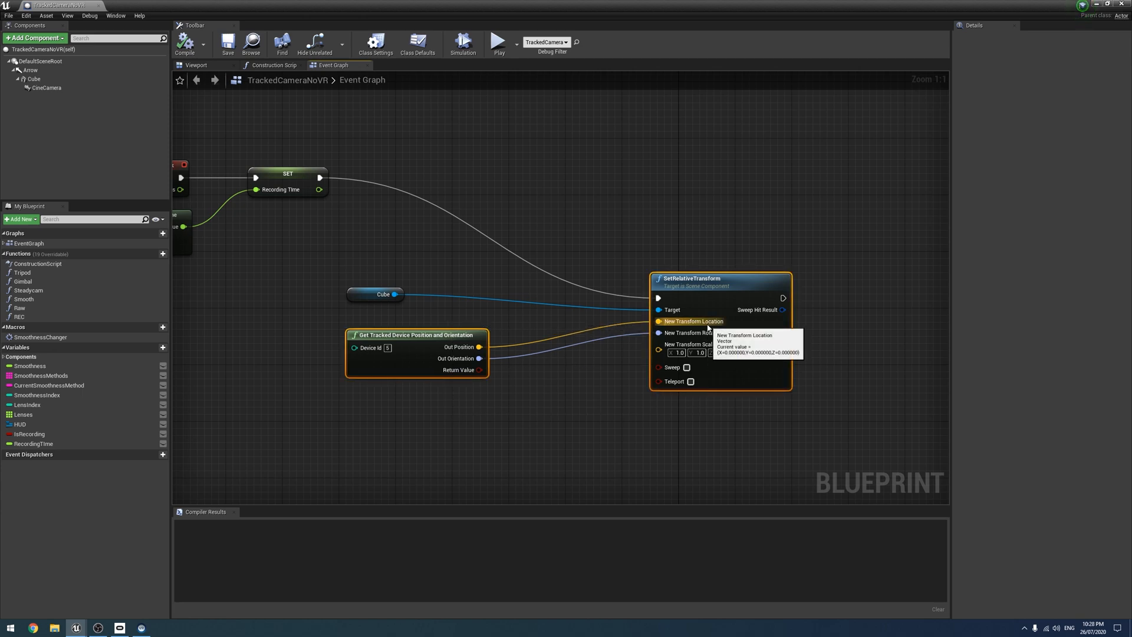
mouse_move(637, 235)
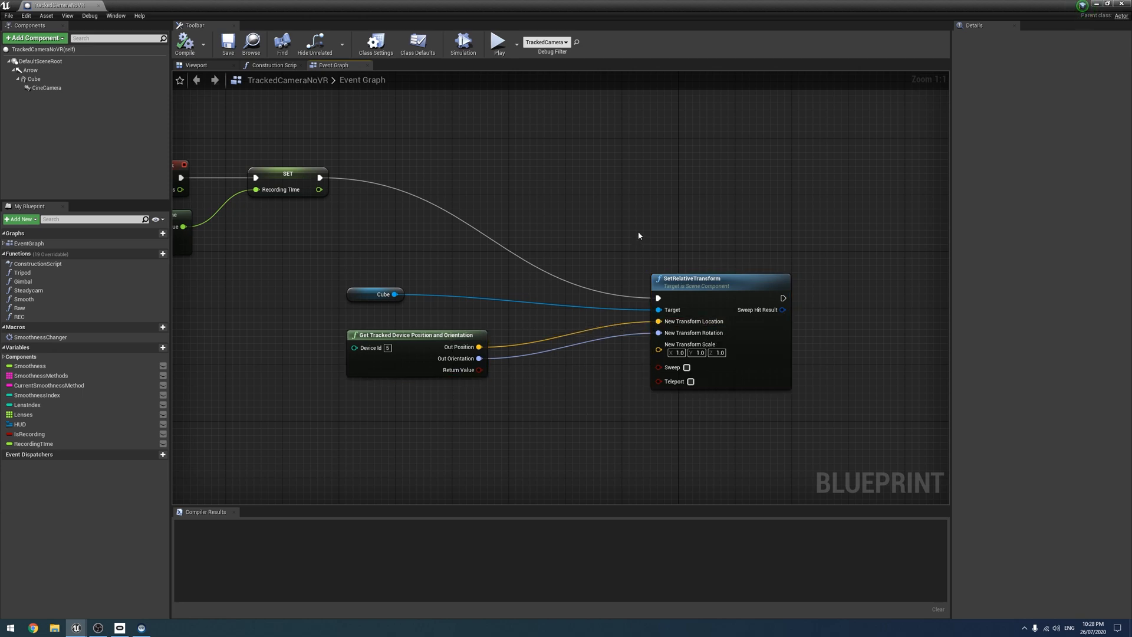
mouse_move(470, 220)
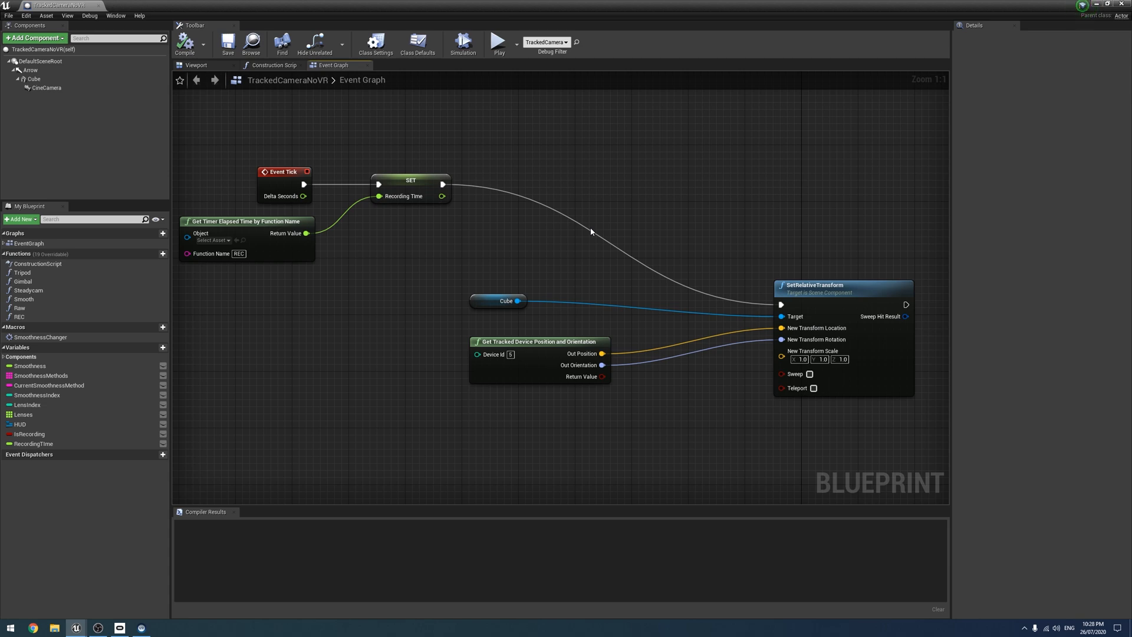
mouse_move(554, 355)
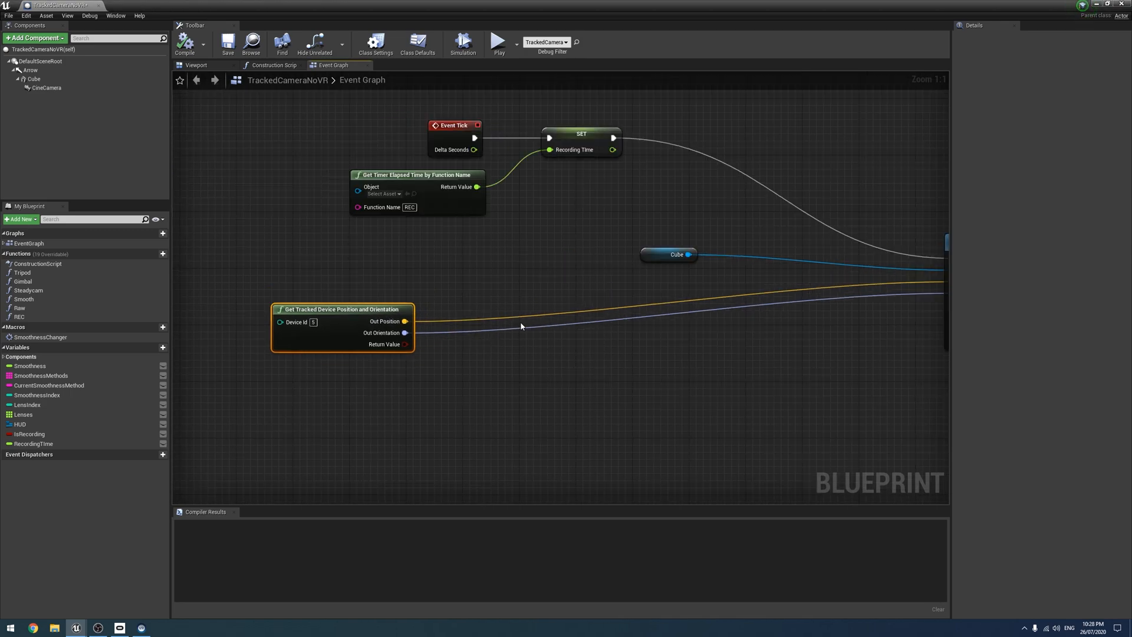
mouse_move(451, 374)
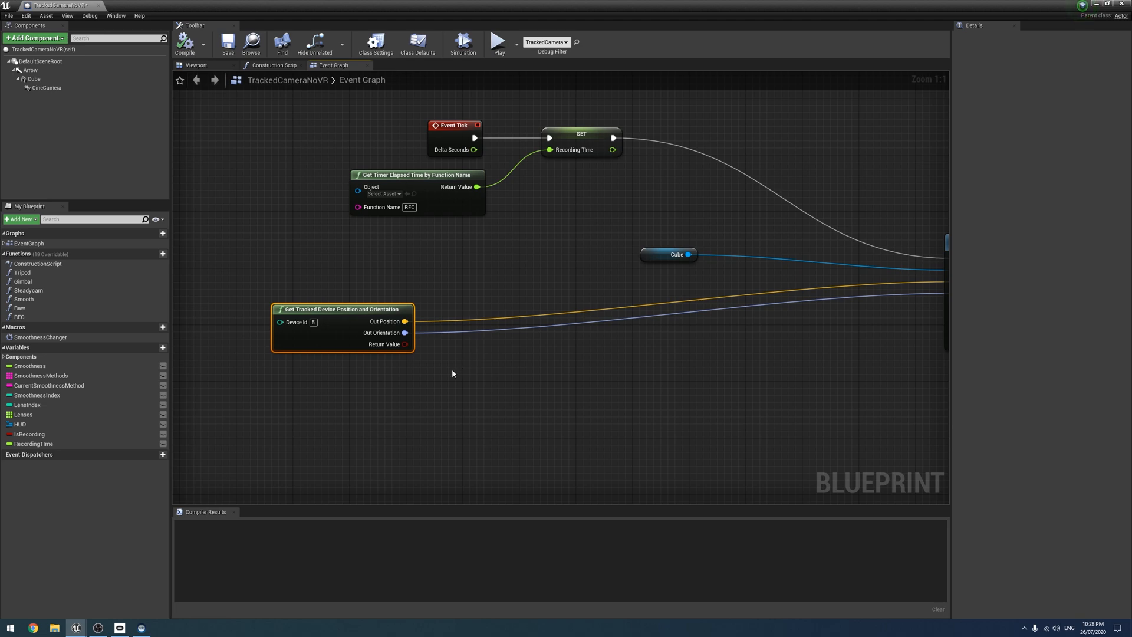
mouse_move(484, 341)
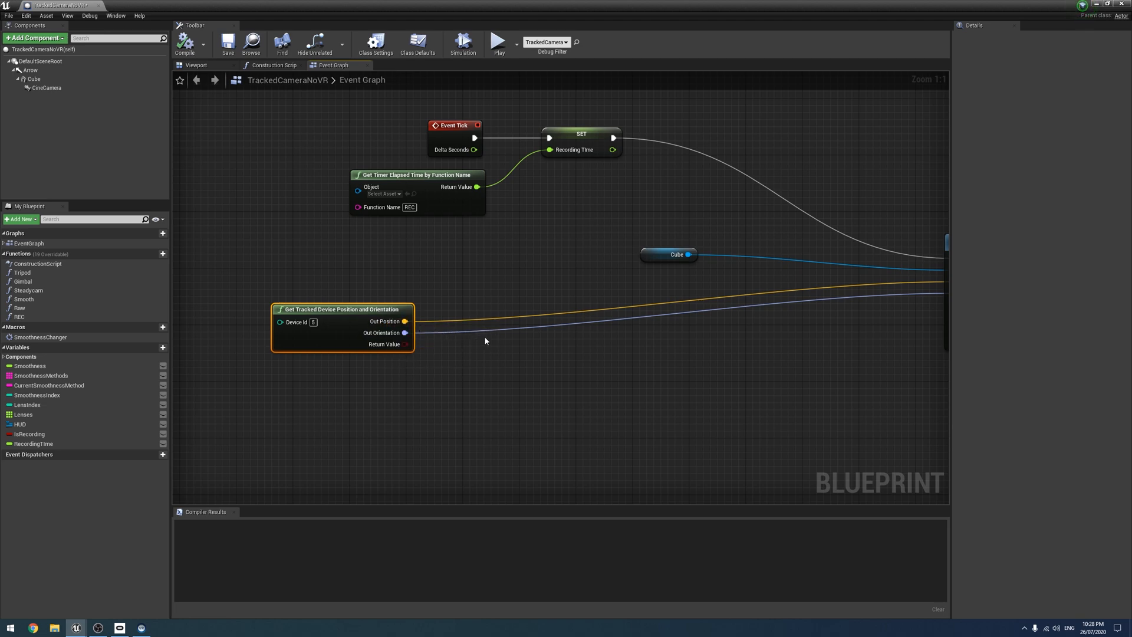
mouse_move(822, 365)
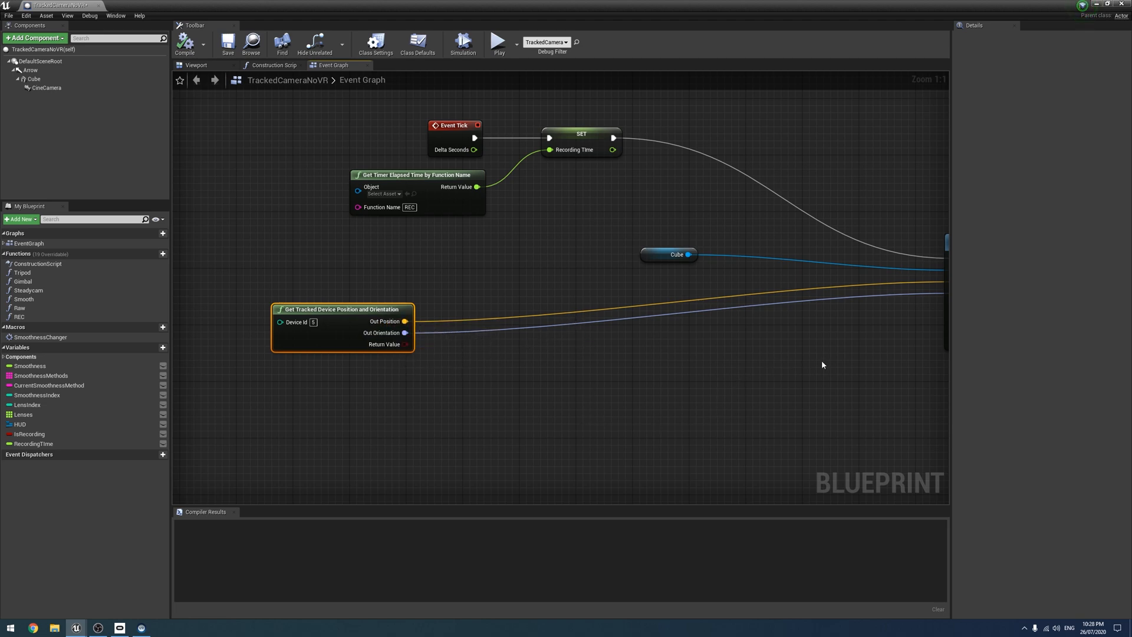
mouse_move(864, 343)
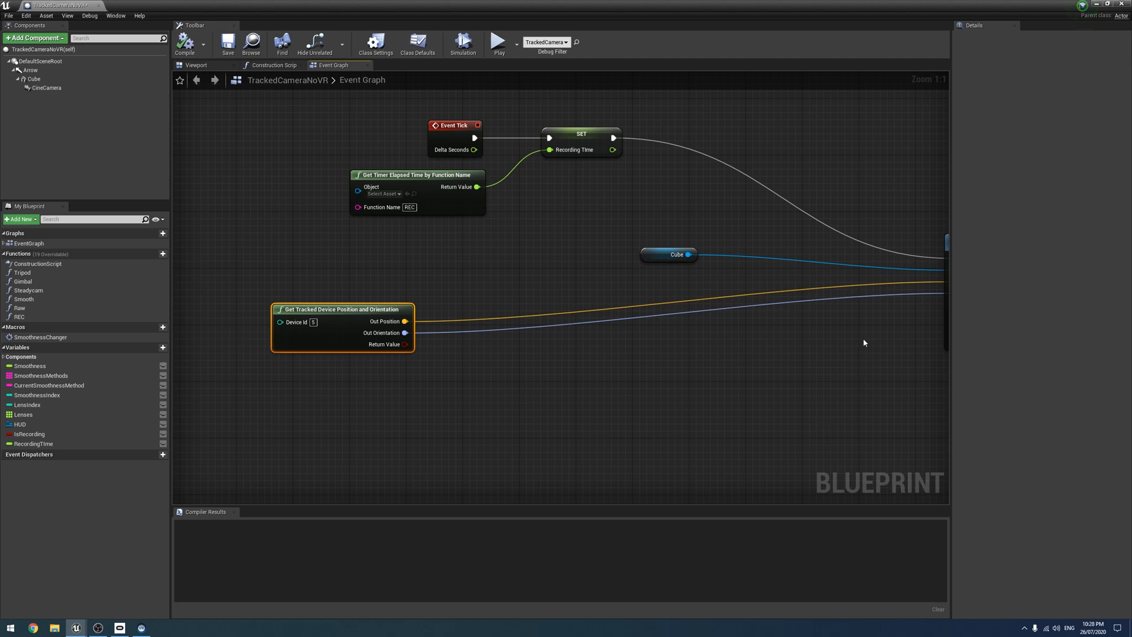
mouse_move(741, 346)
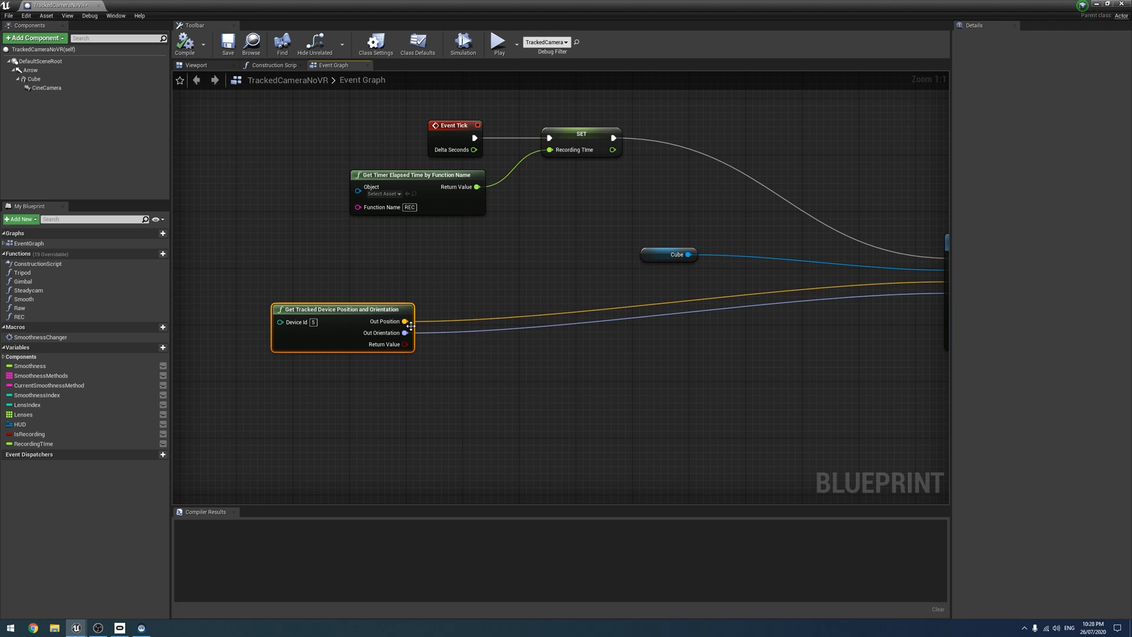
- Add a Make Transform node from Out Position, with Out Orientation feeding its Rotation
drag(404, 320, 511, 321)
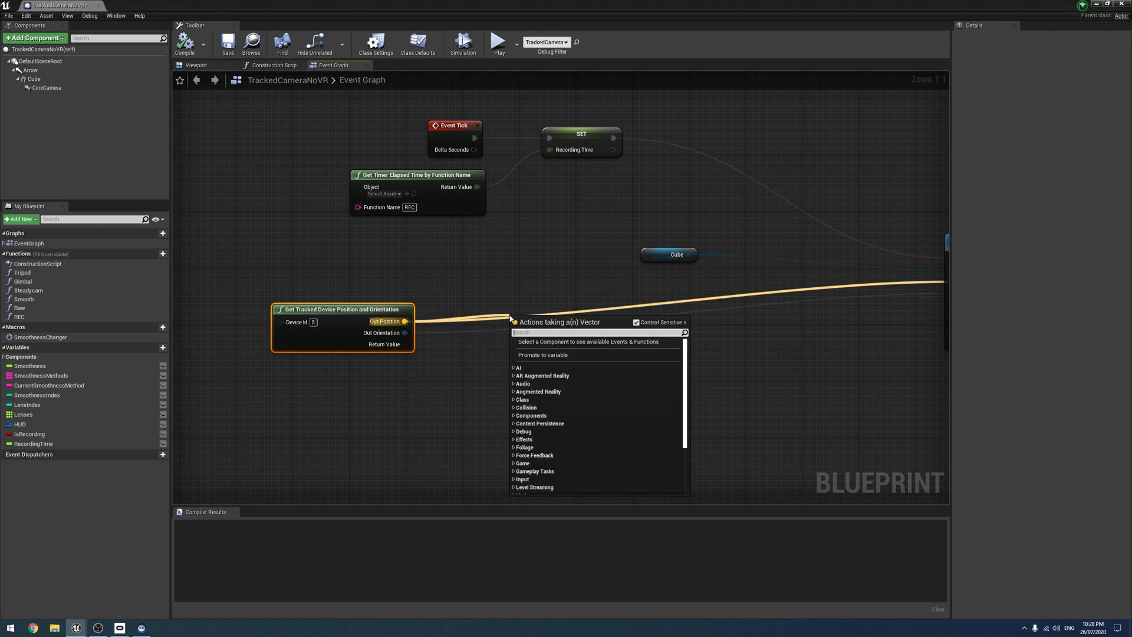
text(ma)
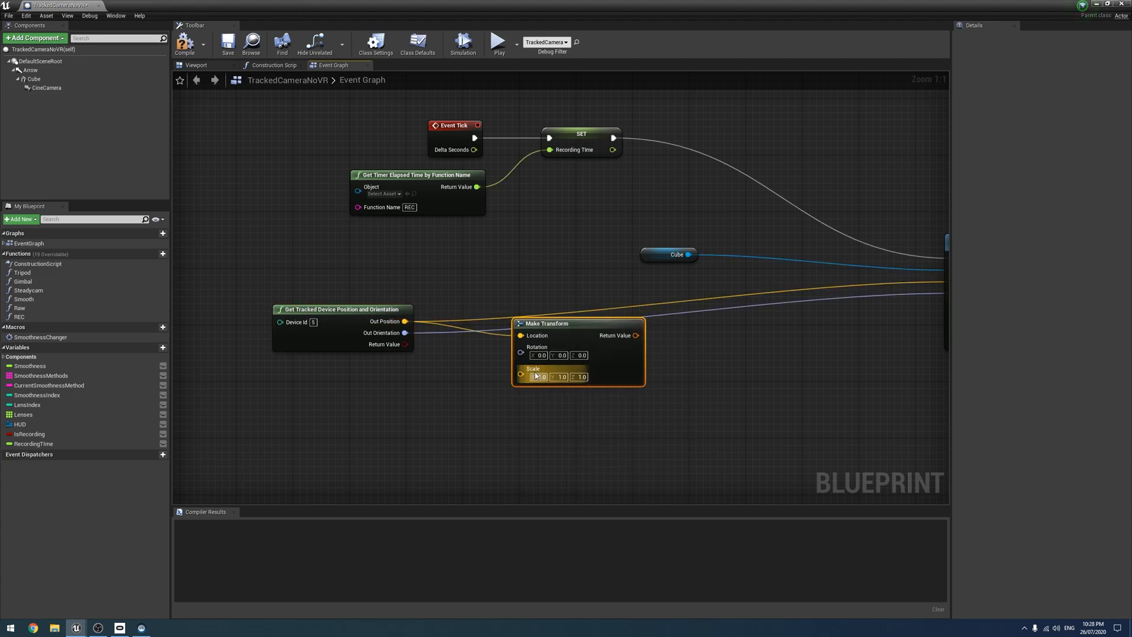
mouse_move(546, 323)
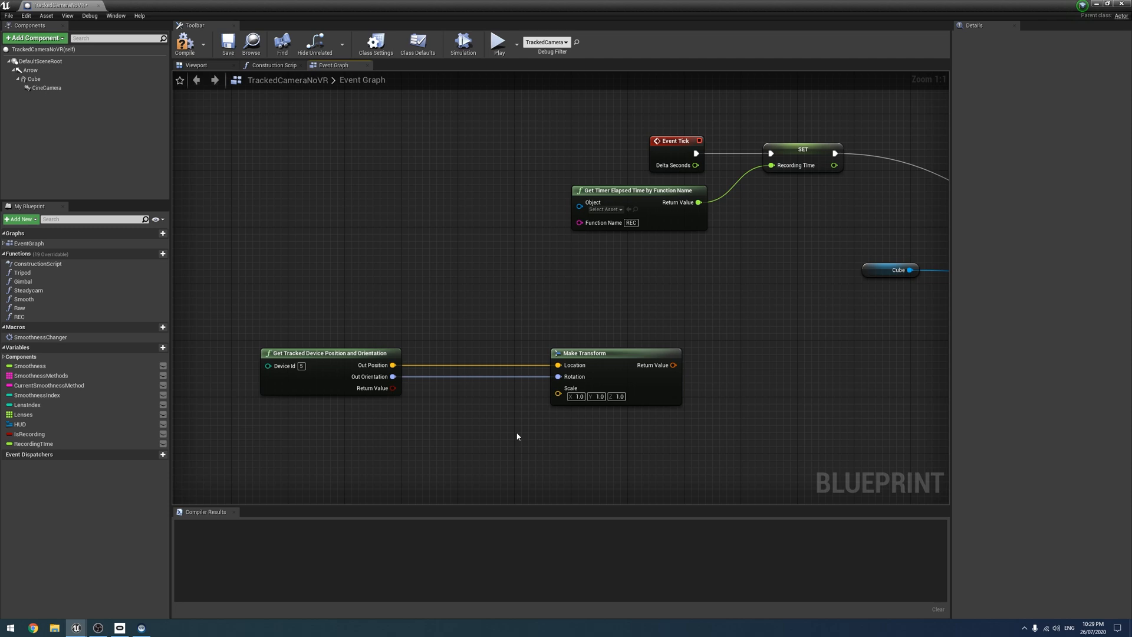
mouse_move(502, 438)
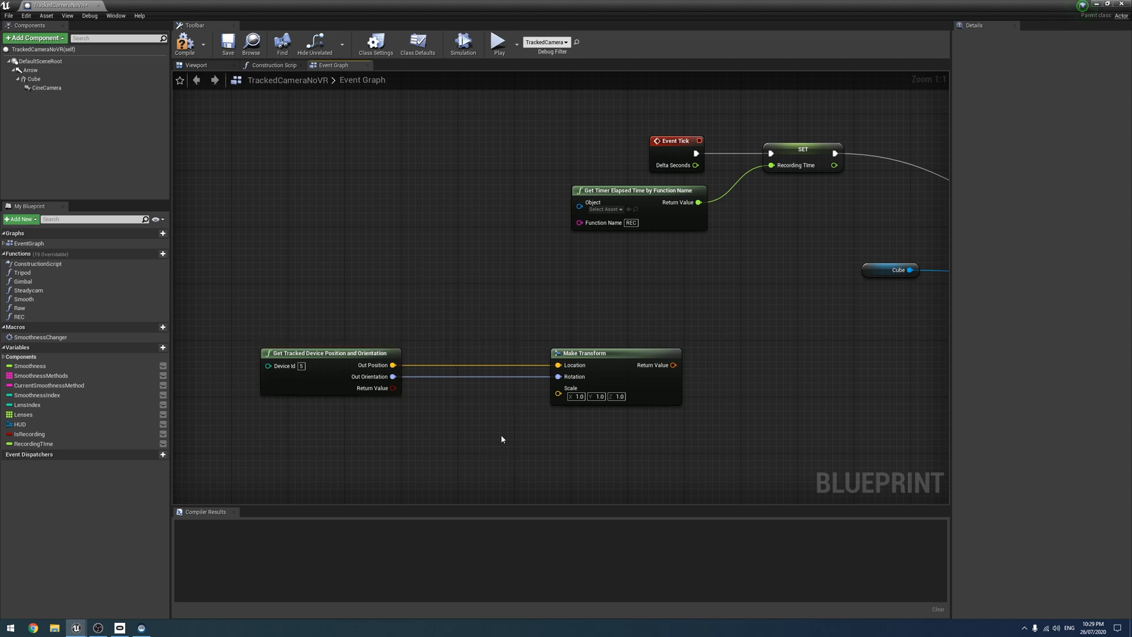
mouse_move(500, 417)
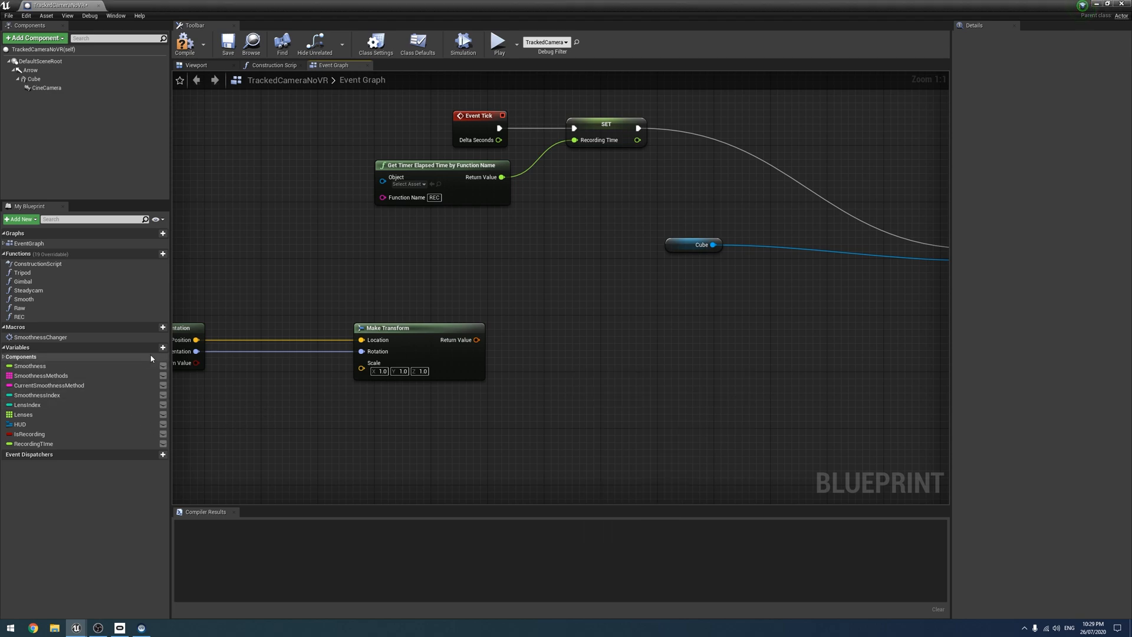
- Add an integer variable named TrackingDelay
click(163, 346)
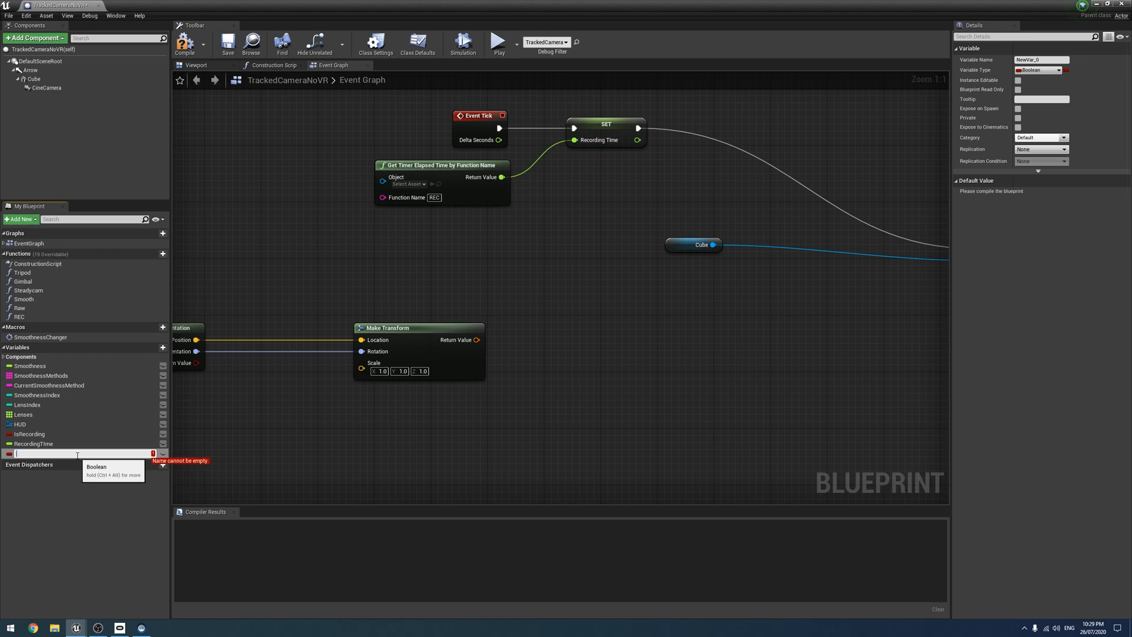
text(TrackingDelay)
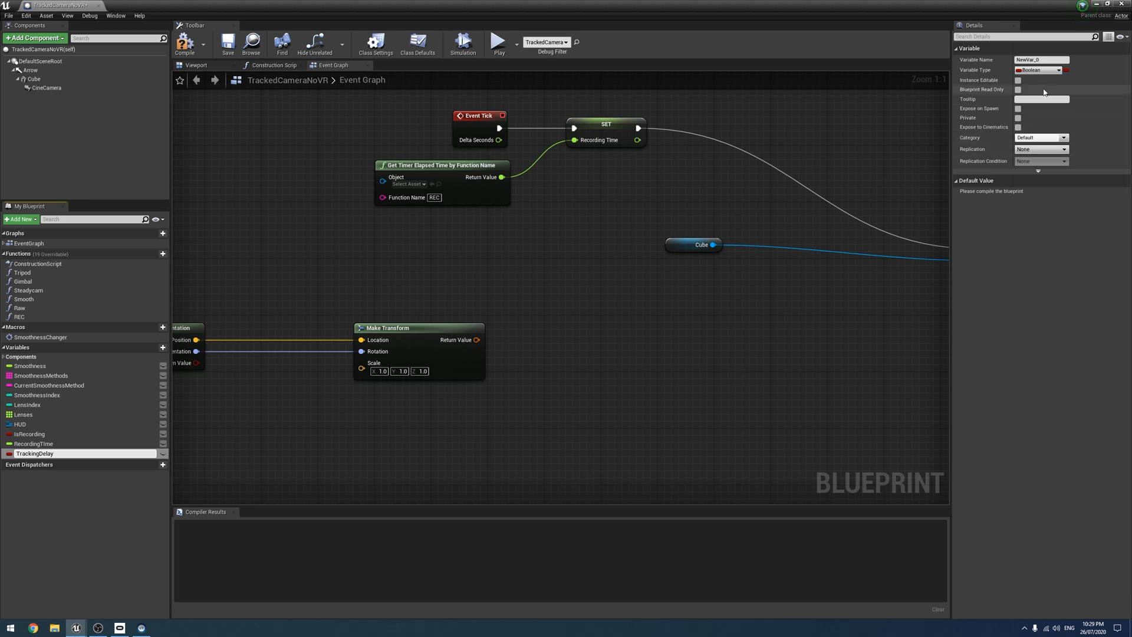
click(1061, 69)
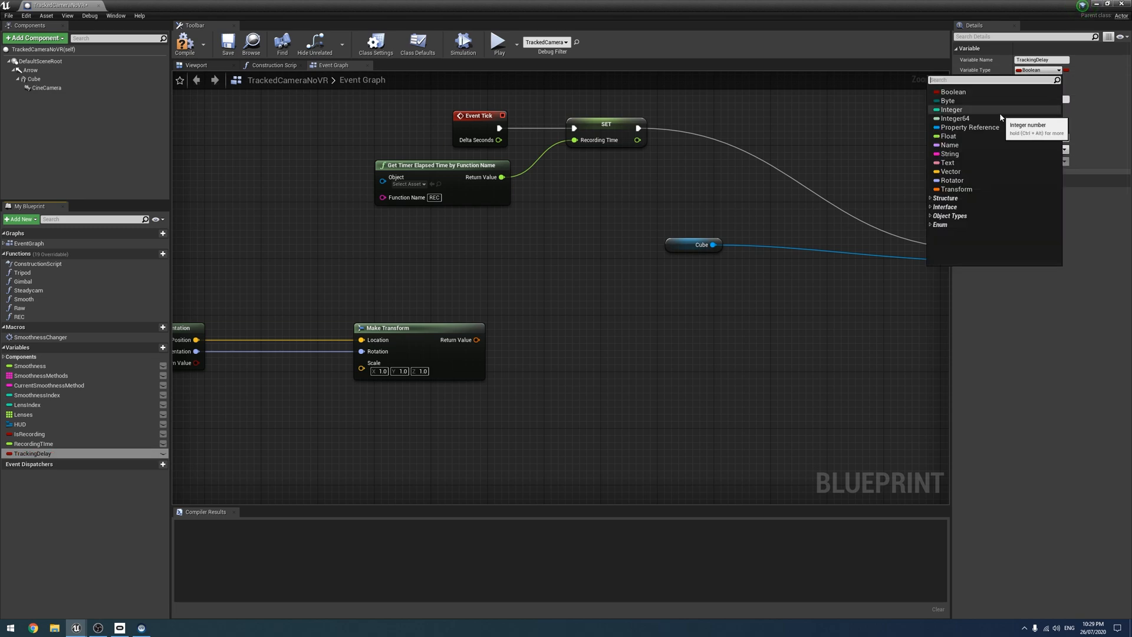
mouse_move(954, 118)
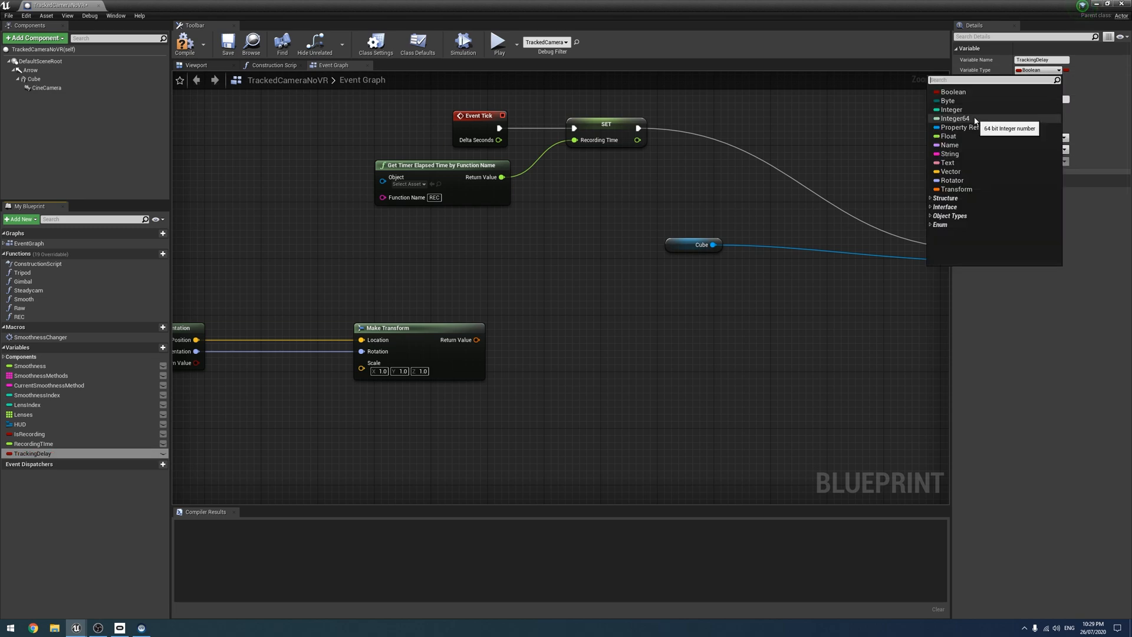
click(950, 108)
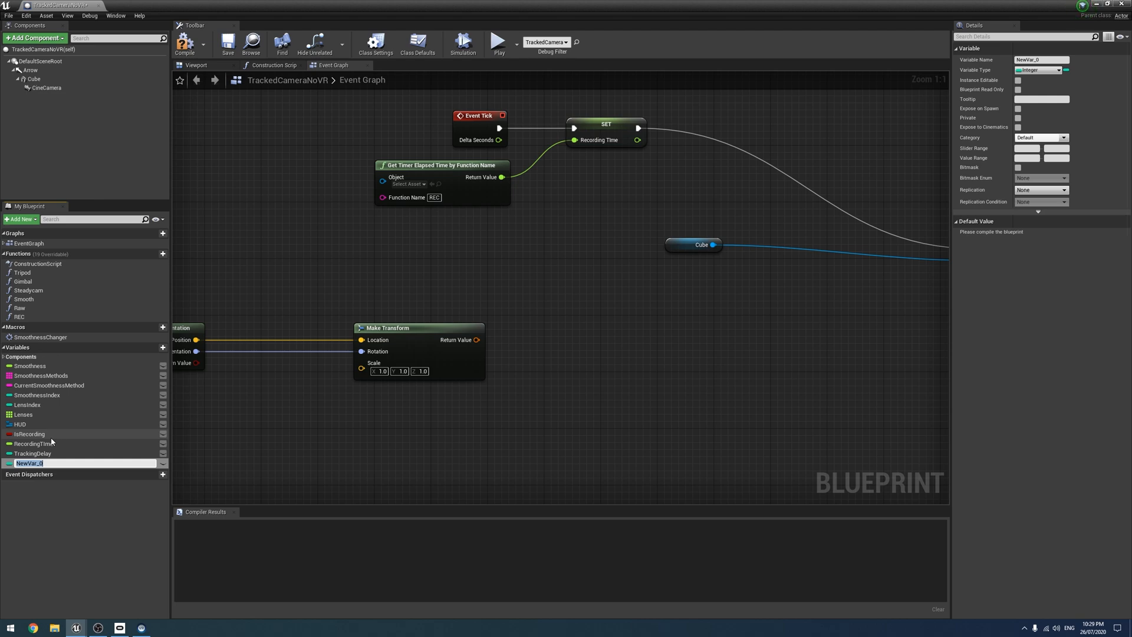
- Add a second variable named TrackedPositions and choose its data type
text(TrackedPositions)
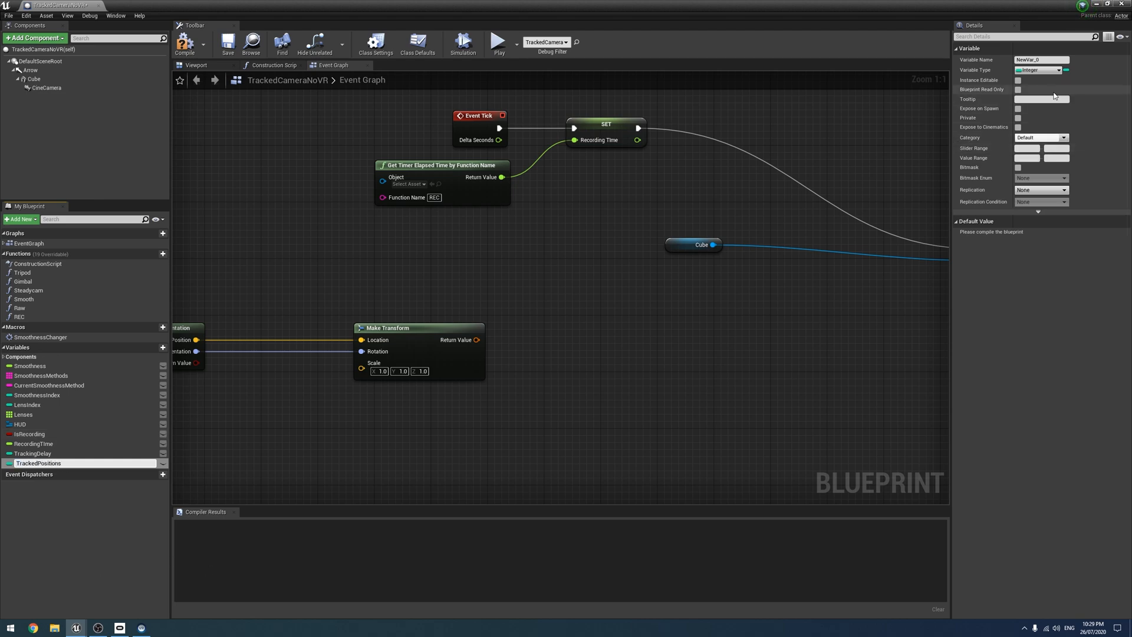
click(1037, 70)
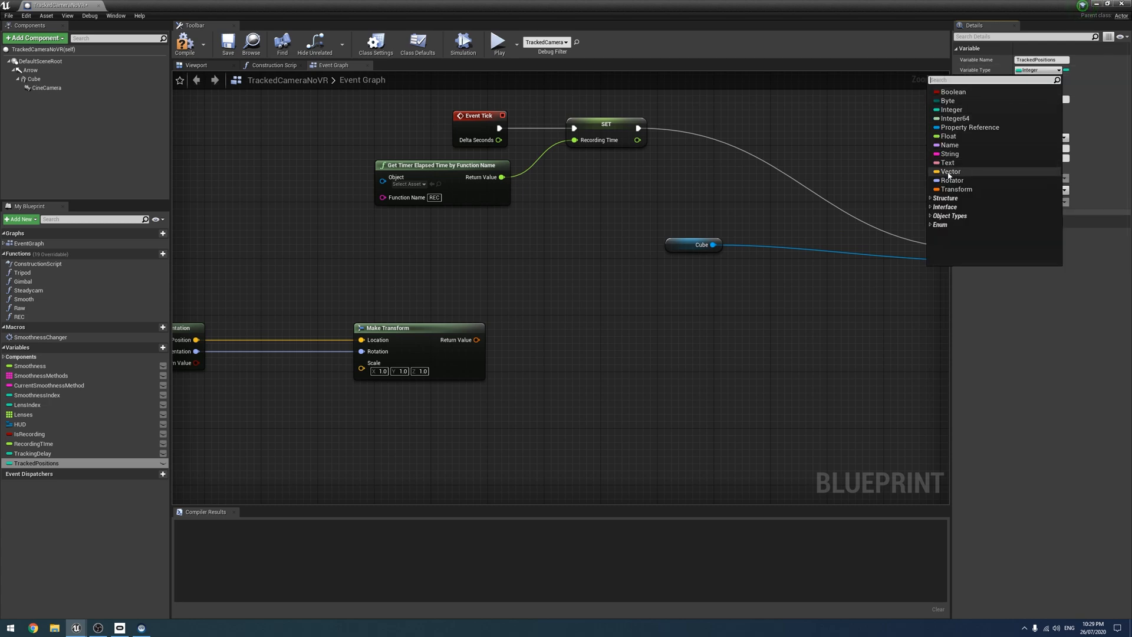
click(955, 189)
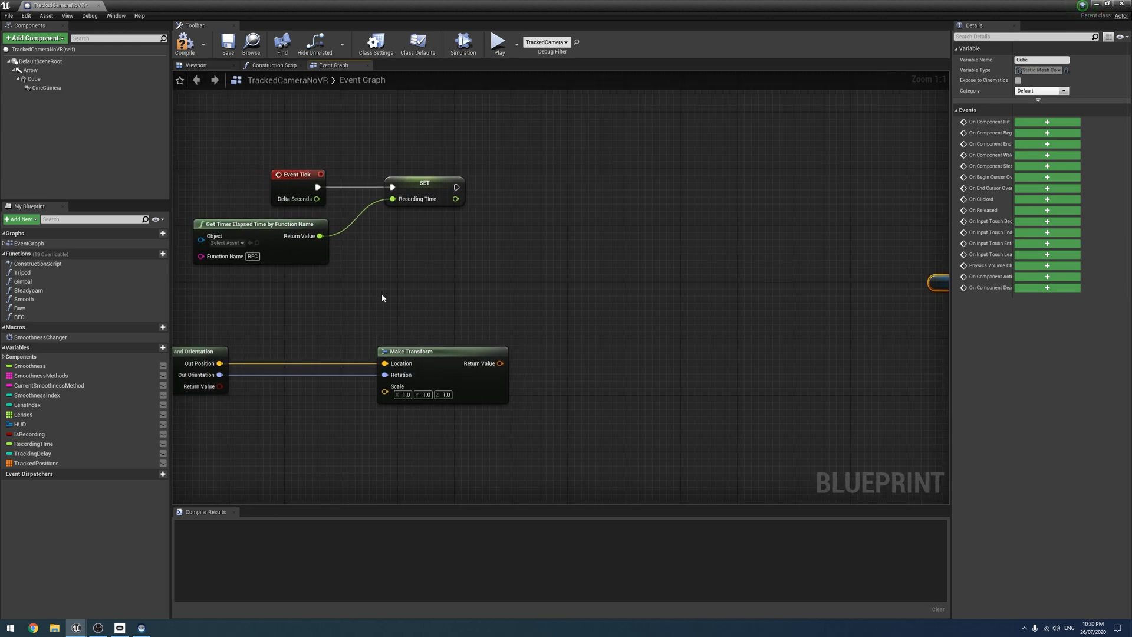
mouse_move(476, 201)
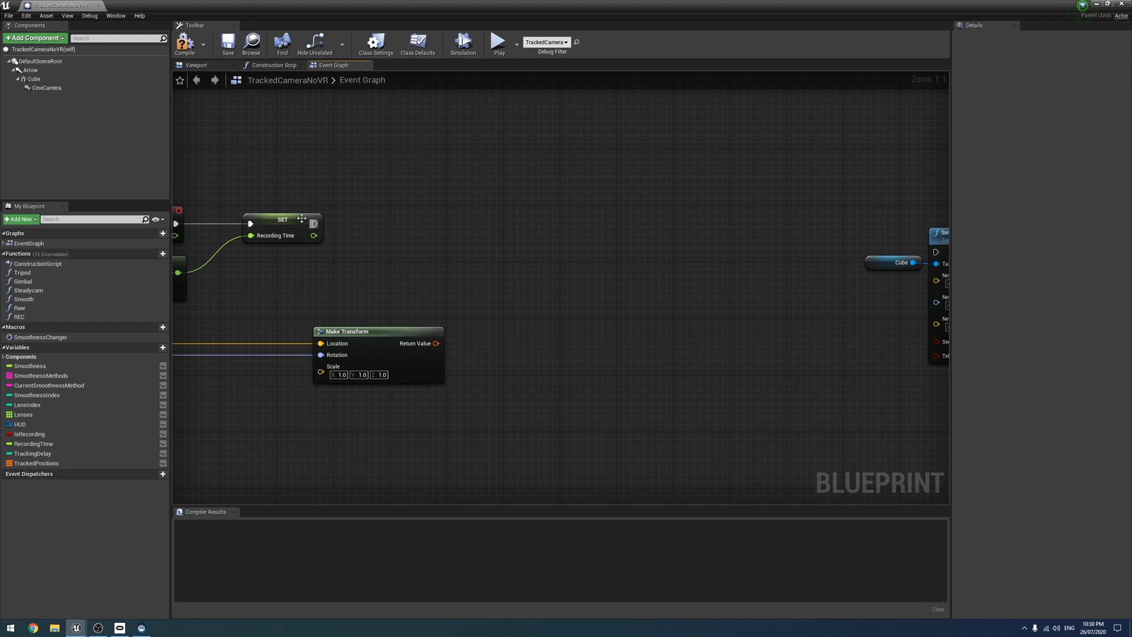
- Store the Make Transform into Tracked Positions at the Tracking Delay index with Size to Fit on
drag(314, 223, 554, 255)
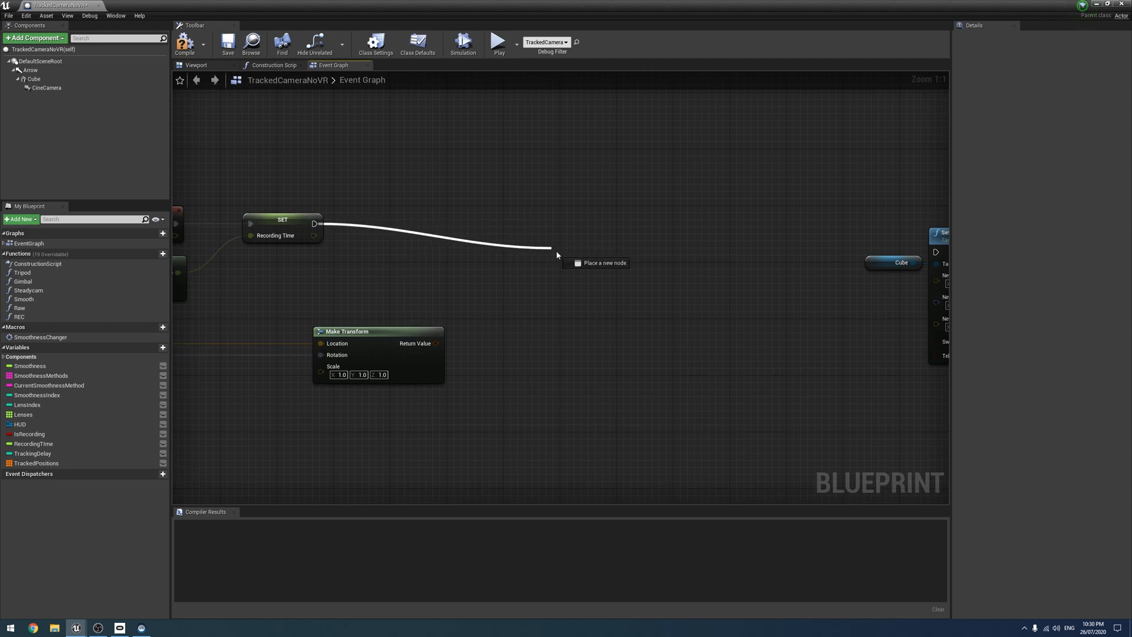
click(557, 256)
text(Set Arra)
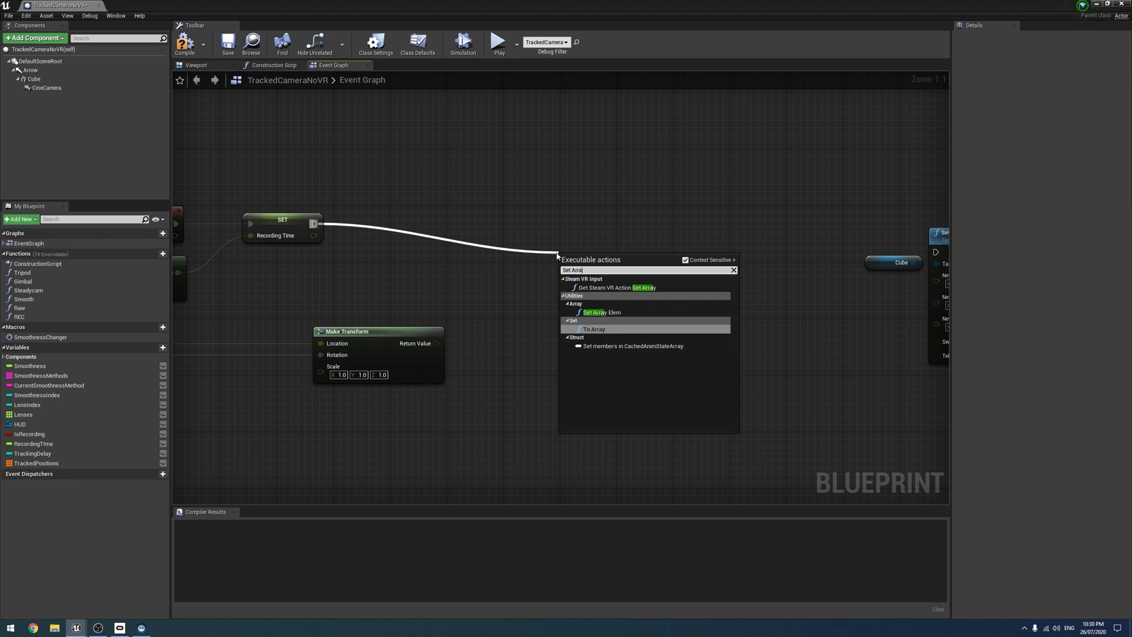
click(601, 311)
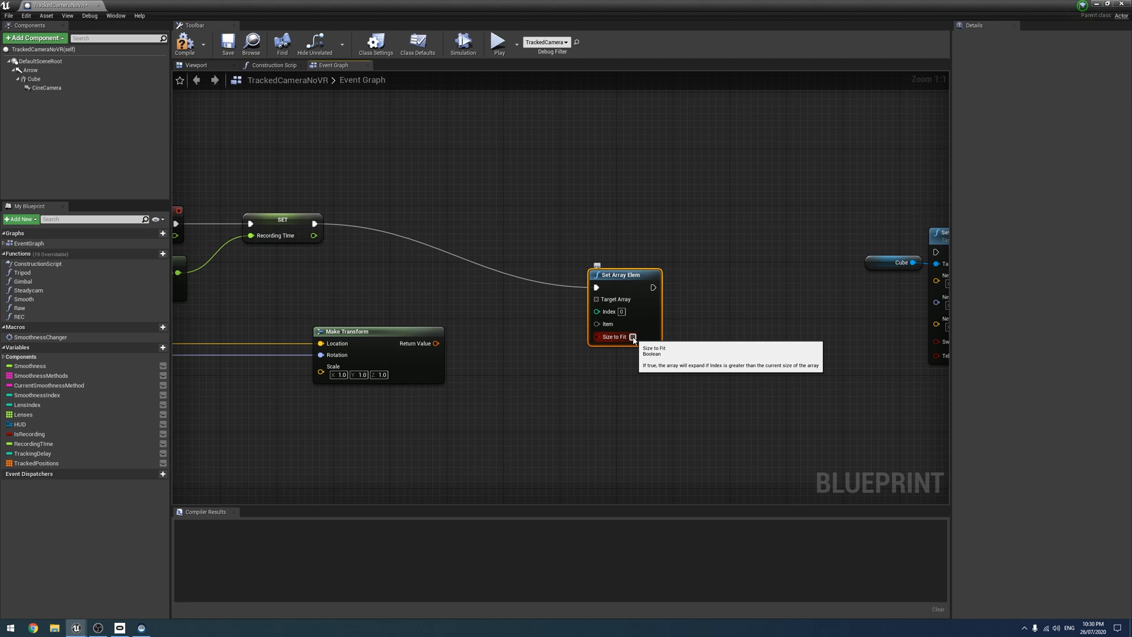
click(632, 336)
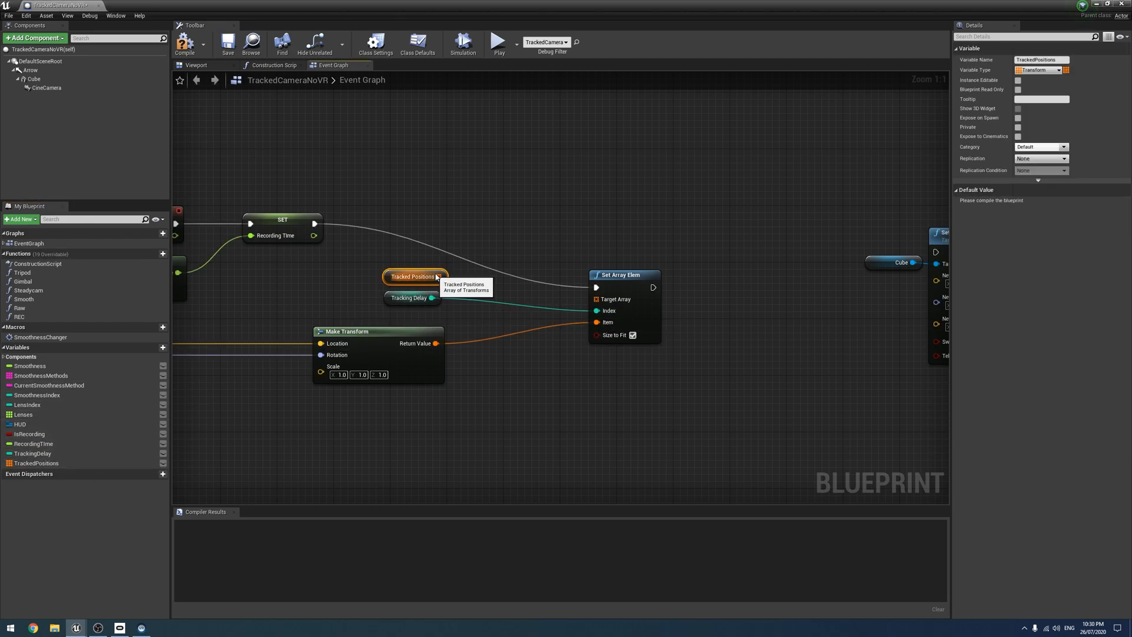
mouse_move(622, 417)
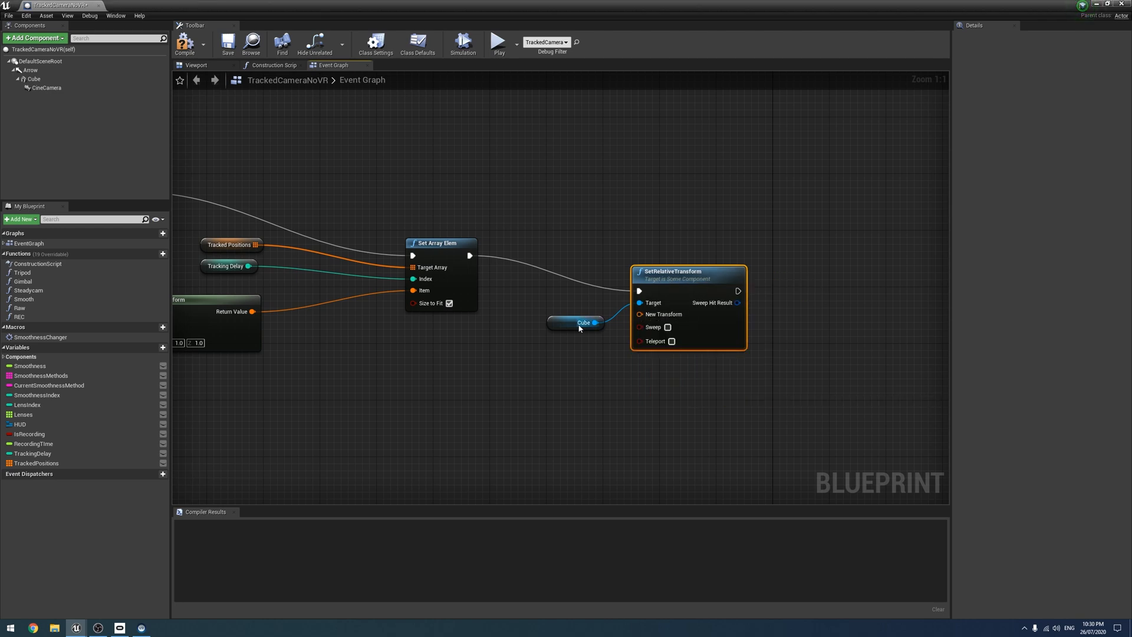
click(583, 322)
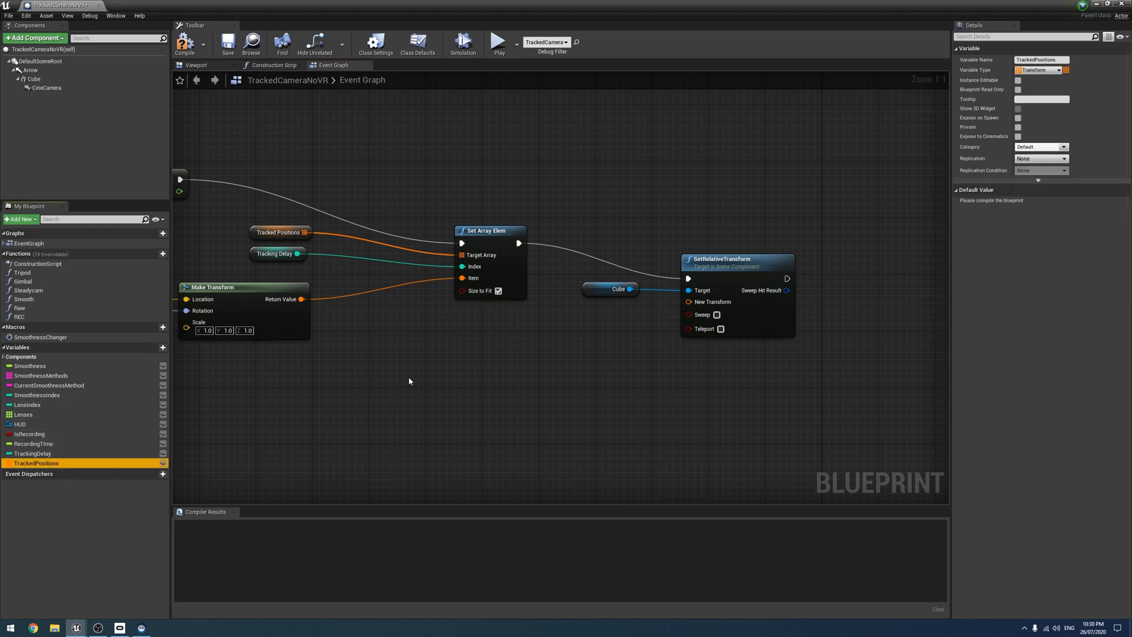
- Feed a GET from Tracked Positions into Cube's SetRelativeTransform new transform
drag(36, 462, 443, 388)
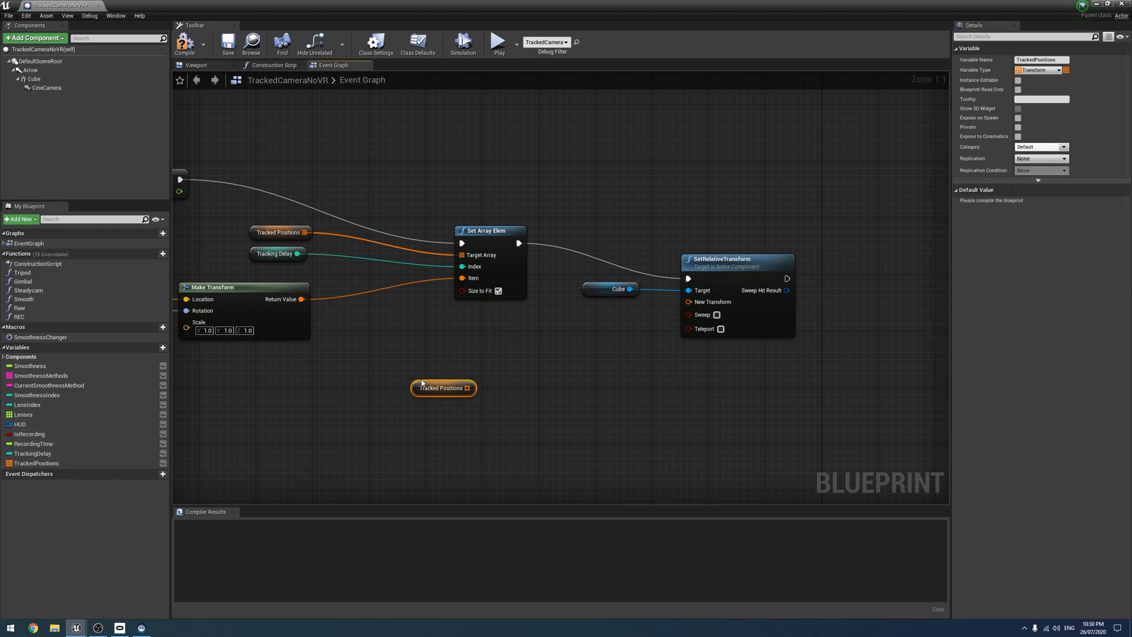
drag(443, 388, 479, 352)
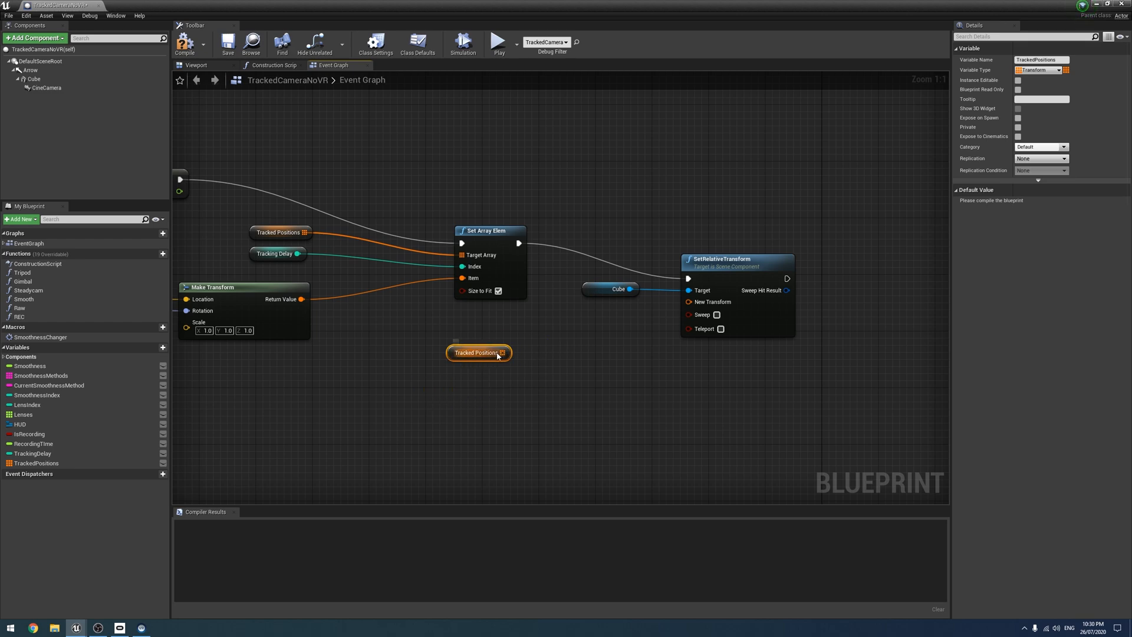
drag(503, 353, 570, 338)
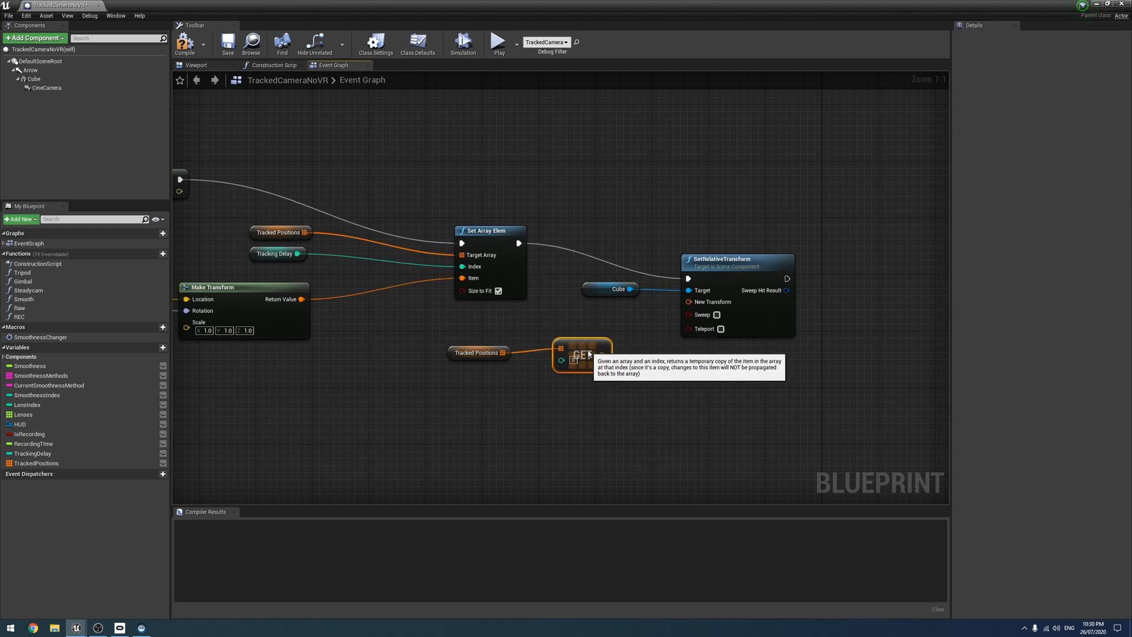
drag(605, 355, 696, 302)
text(Remove)
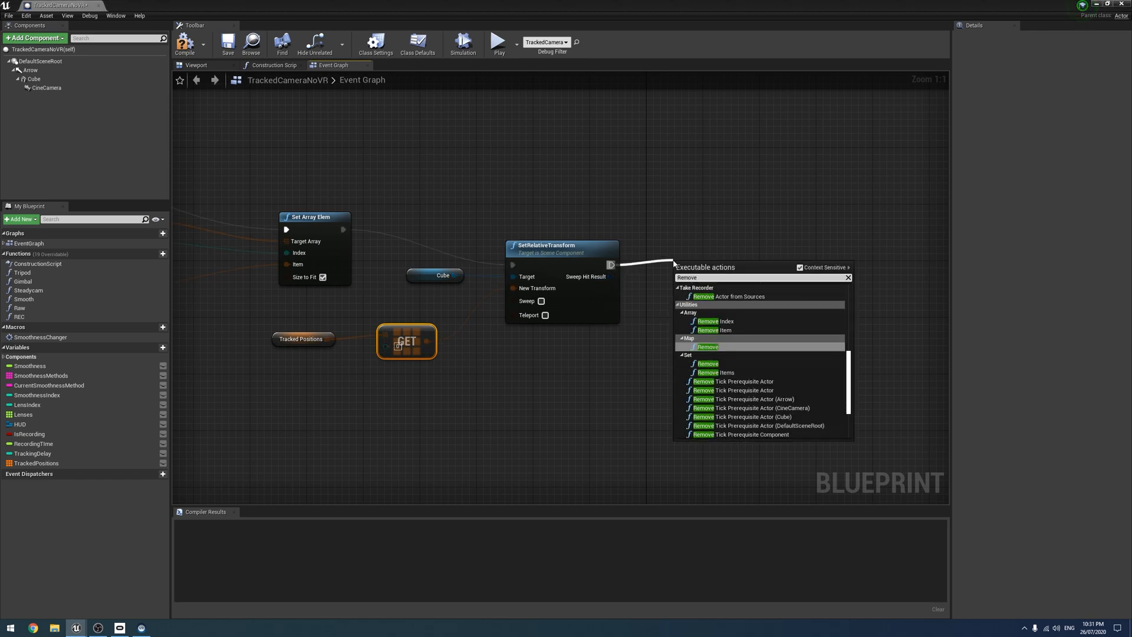
- Add a Remove Index node on Tracked Positions after SetRelativeTransform and compile
click(722, 321)
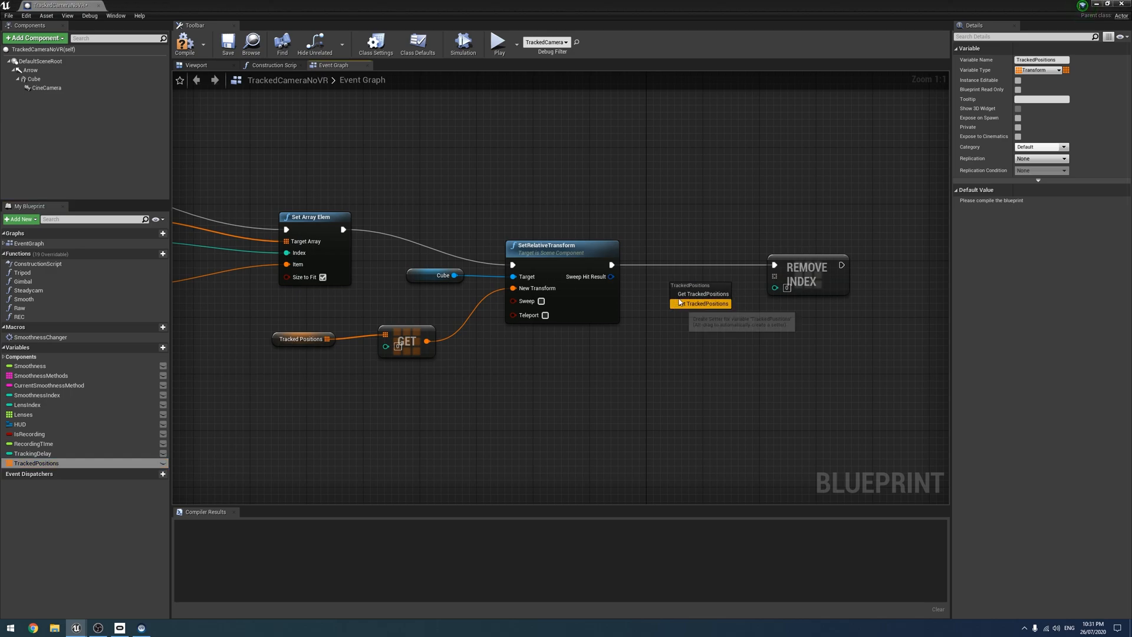
click(699, 293)
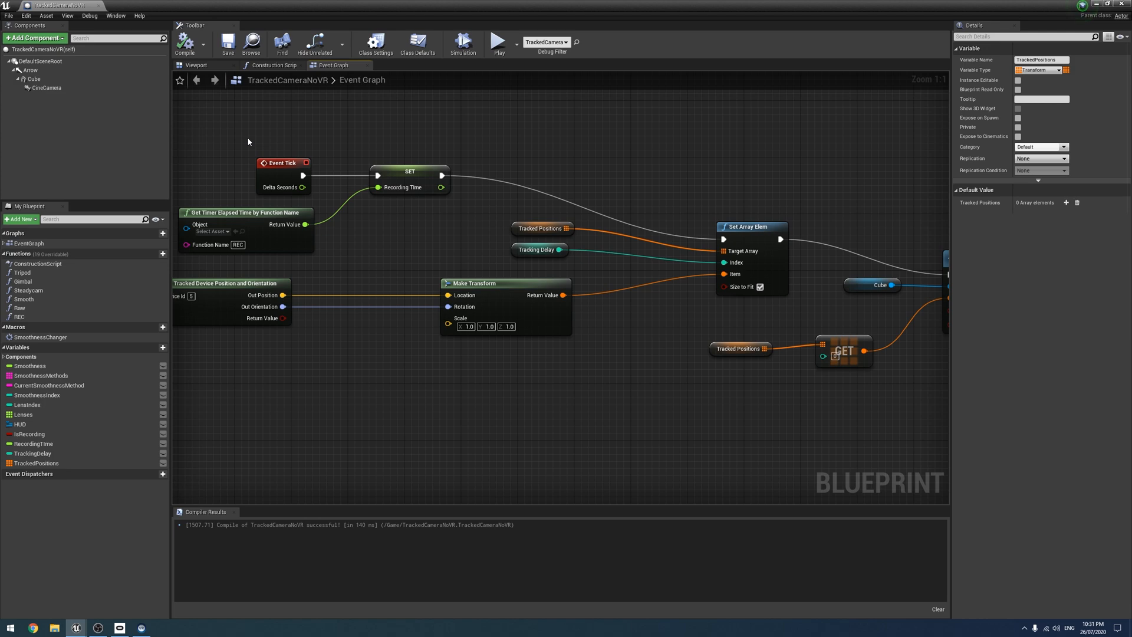
- Review the tick graph nodes, tidy the Tracked Positions getter, and return to the level editor
click(282, 163)
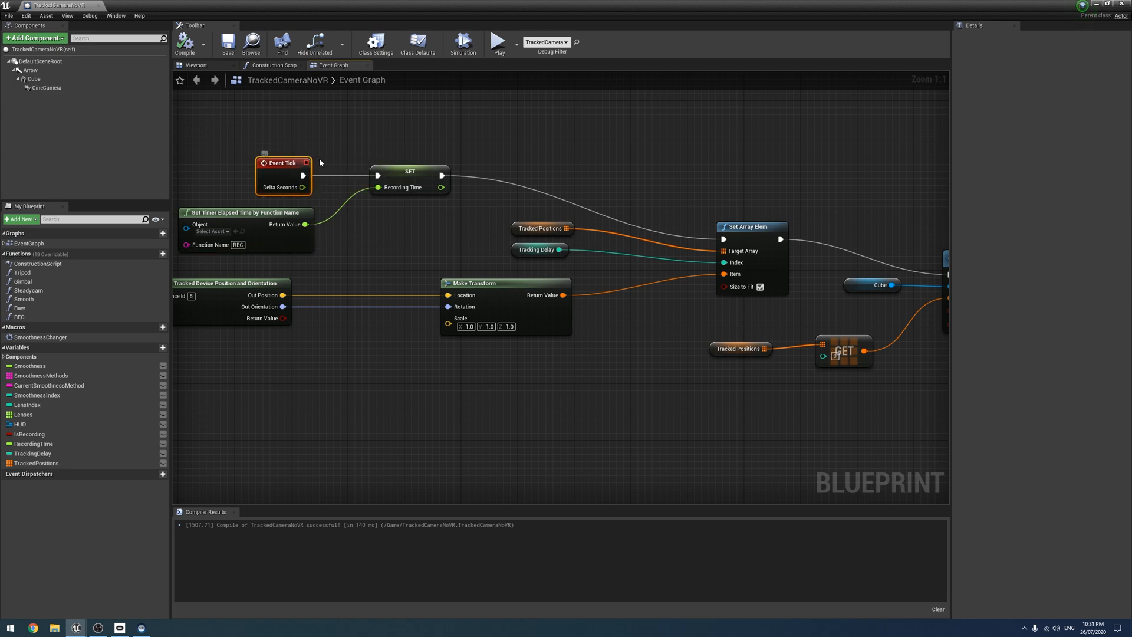
mouse_move(747, 230)
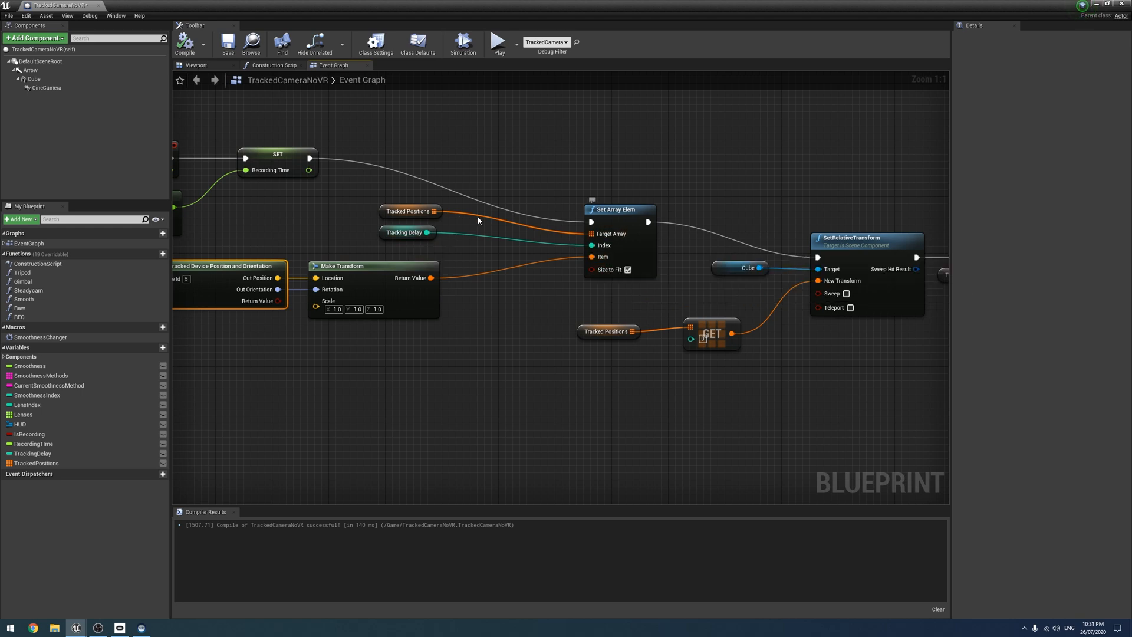
click(406, 233)
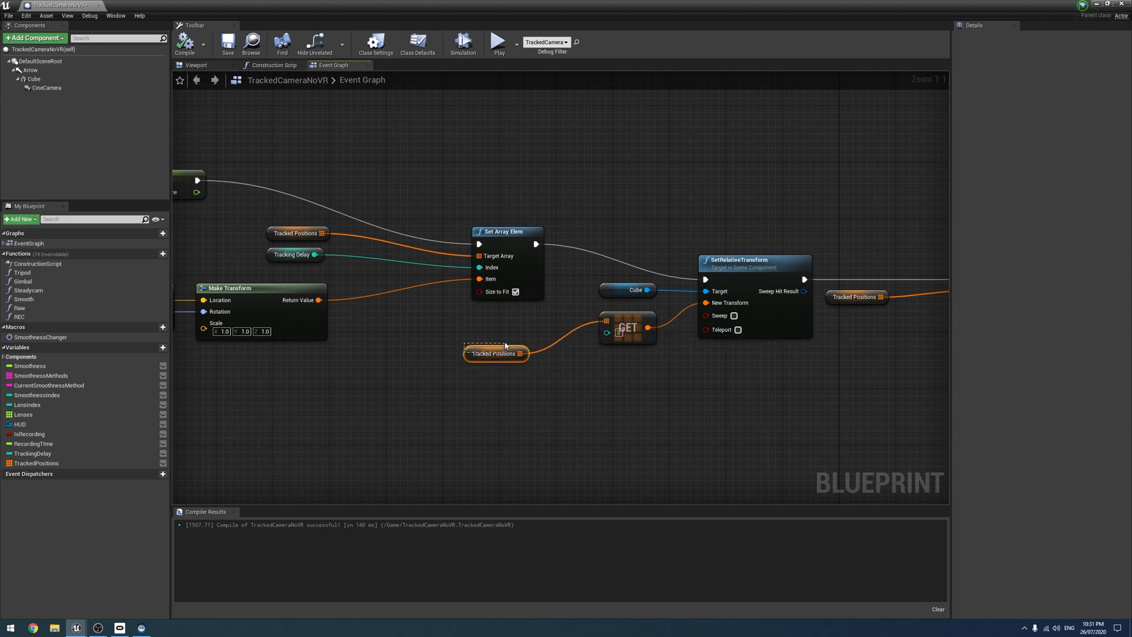
drag(494, 353, 537, 318)
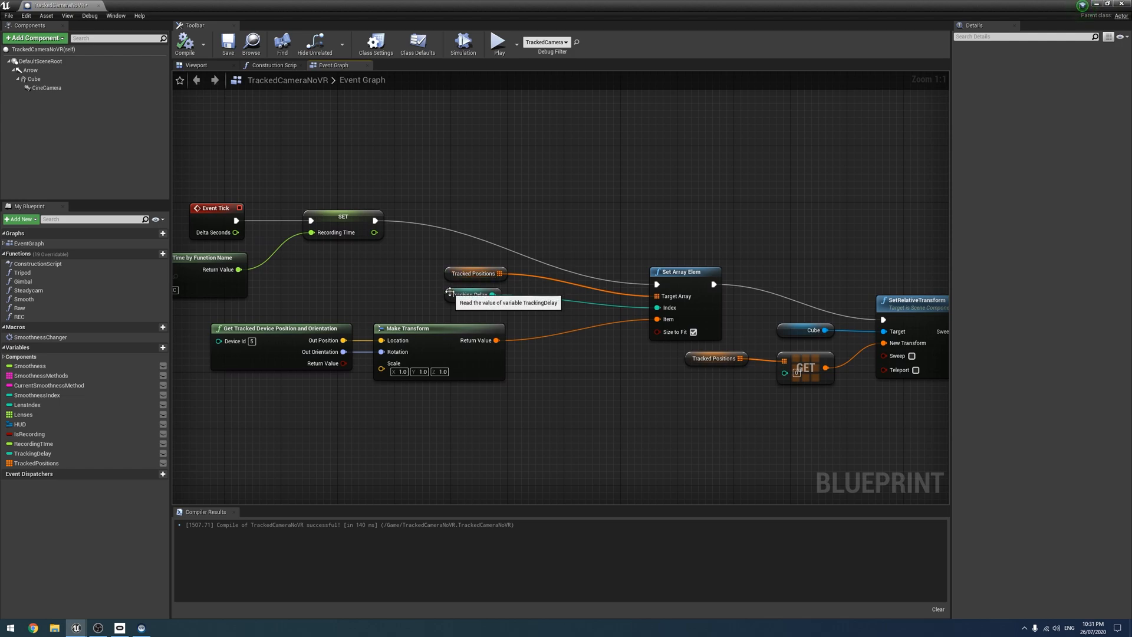
click(471, 293)
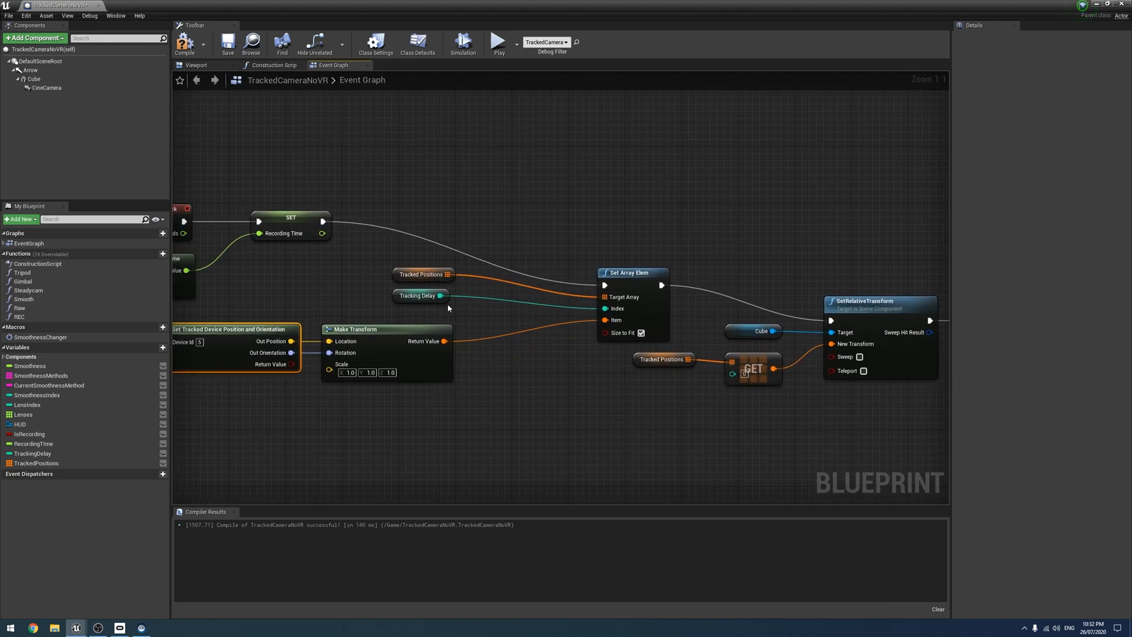
mouse_move(626, 323)
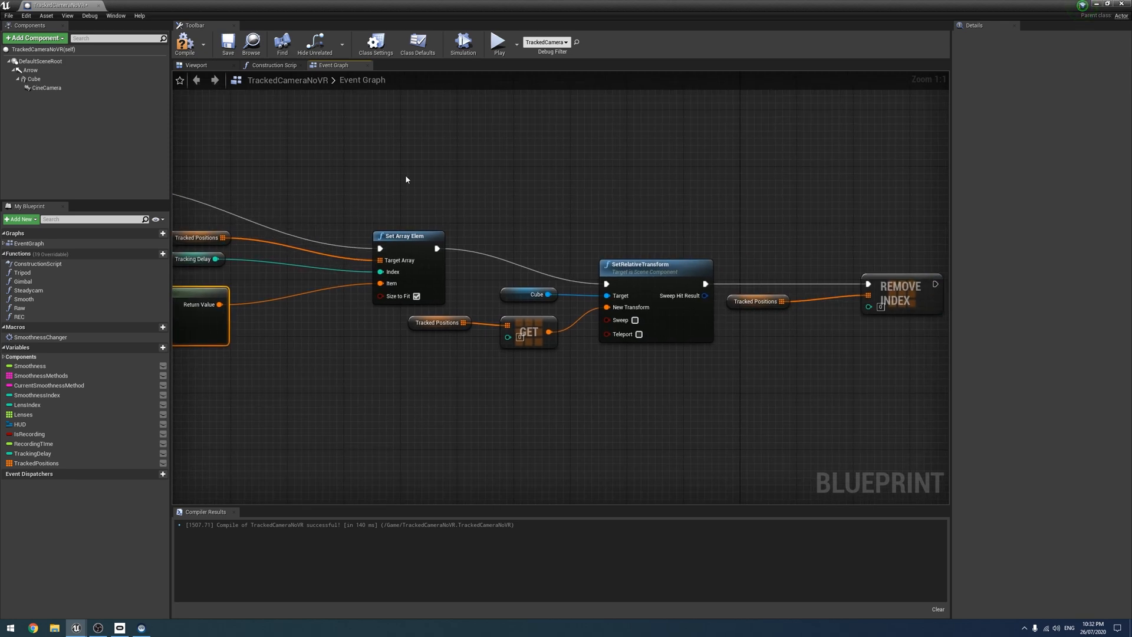
mouse_move(380, 224)
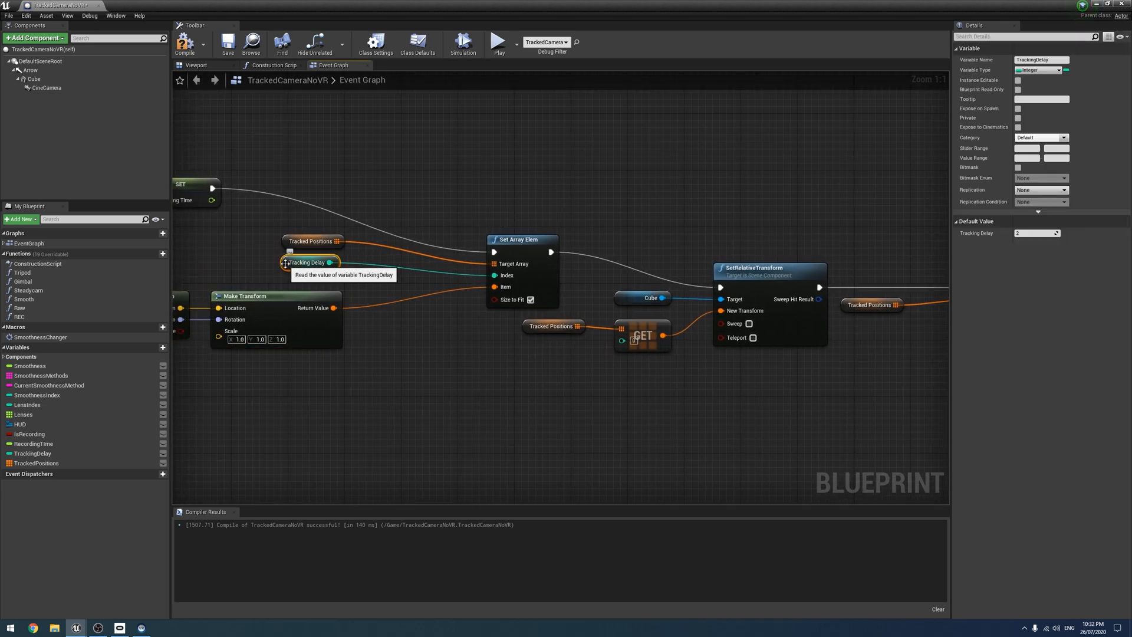
mouse_move(922, 259)
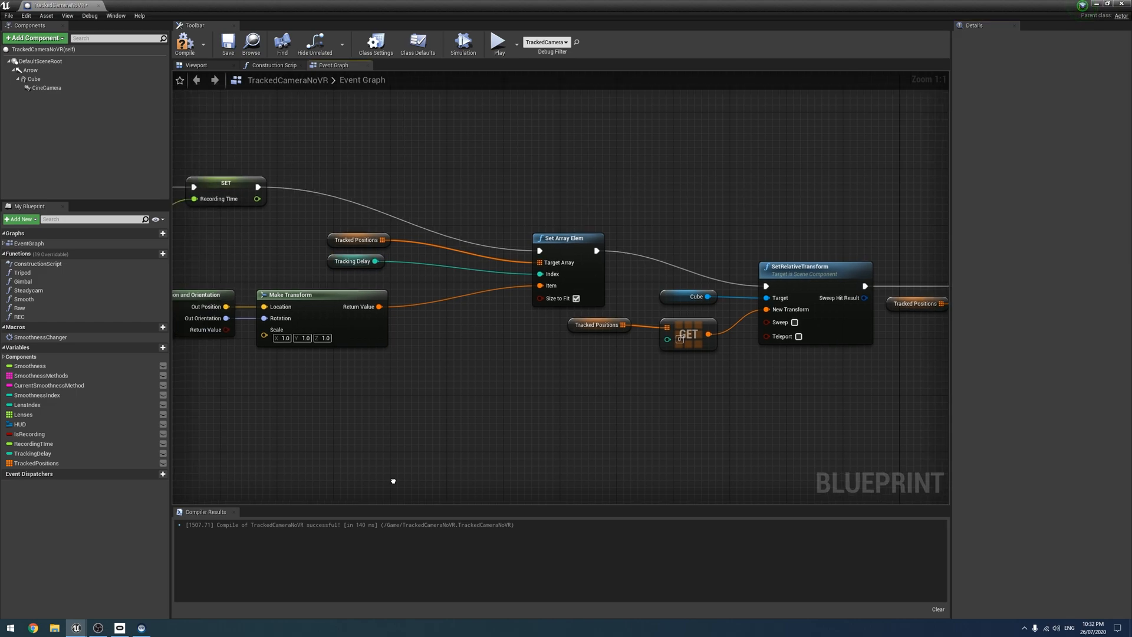
click(228, 43)
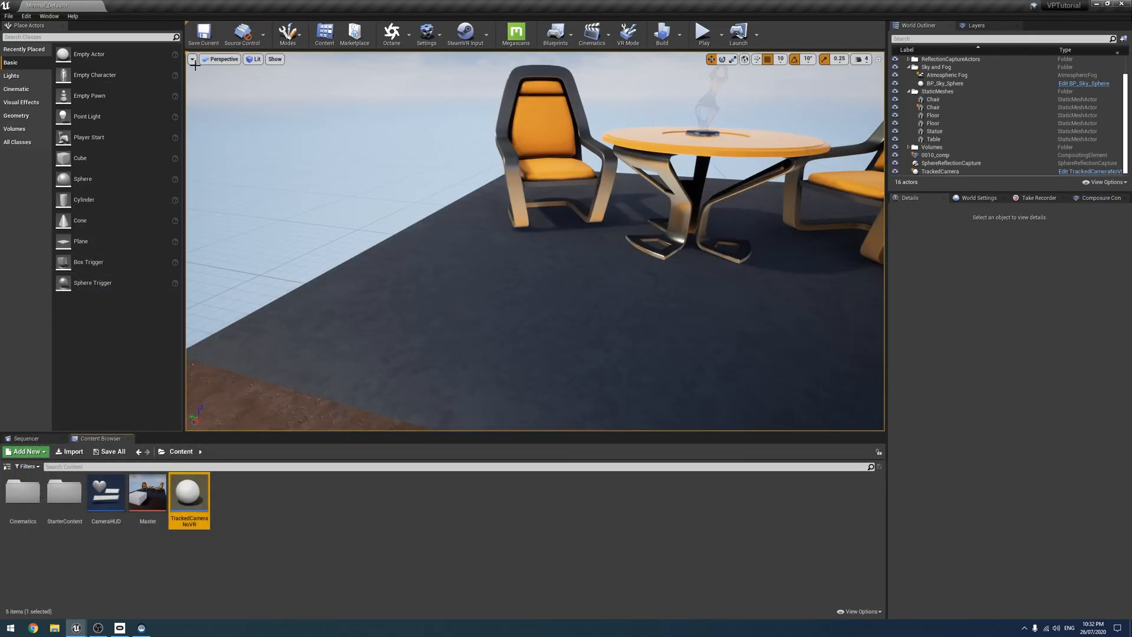
- Reopen the TrackedCameraNoVR blueprint's event graph from the Content Browser
click(192, 59)
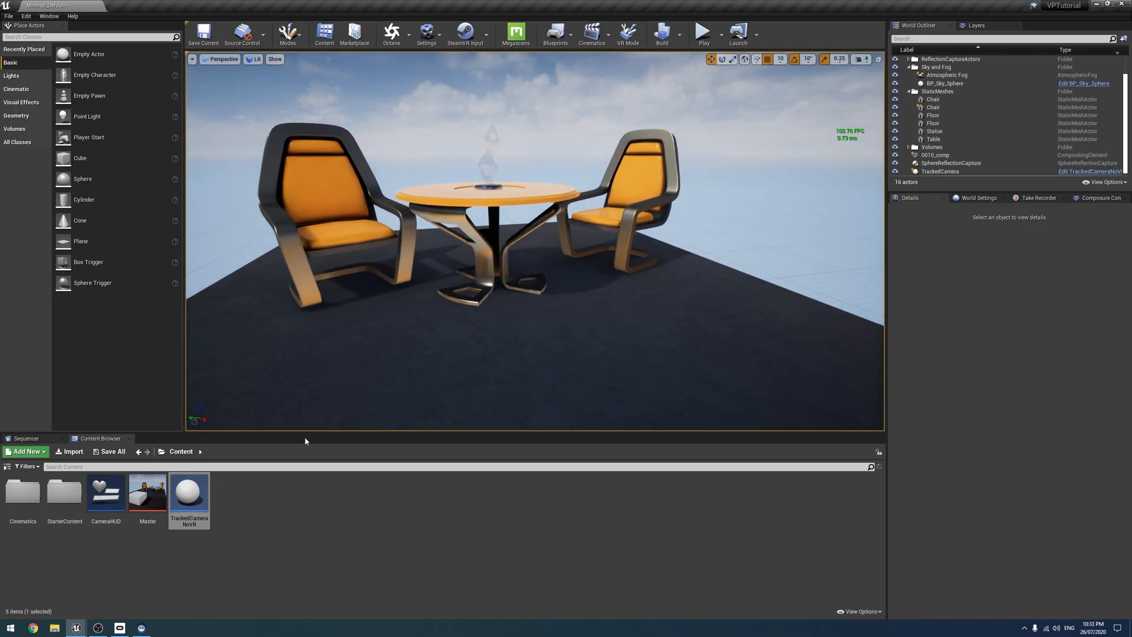
mouse_move(188, 494)
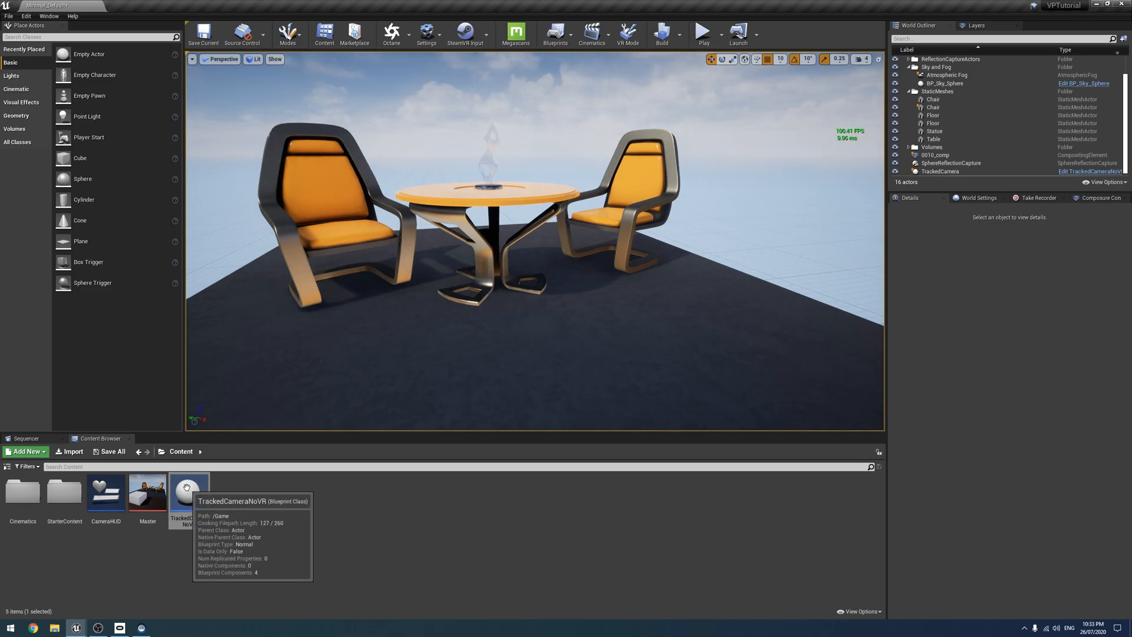
double_click(188, 488)
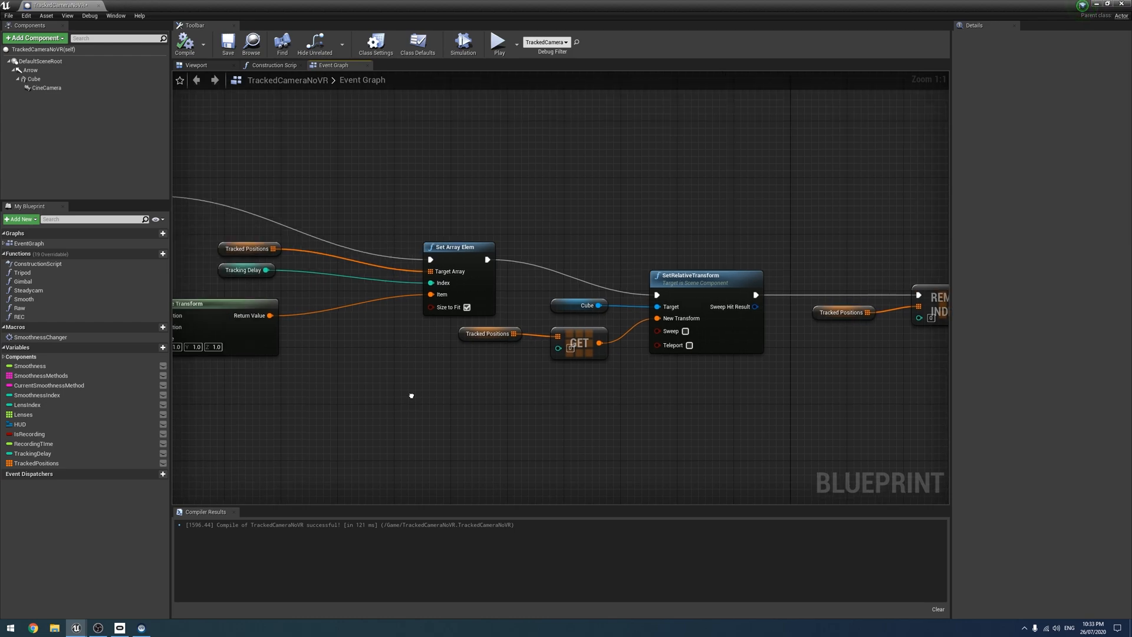
- Add a Sequence node after Event BeginPlay with Then 0 driving the controller-input setup
scroll(down, 3)
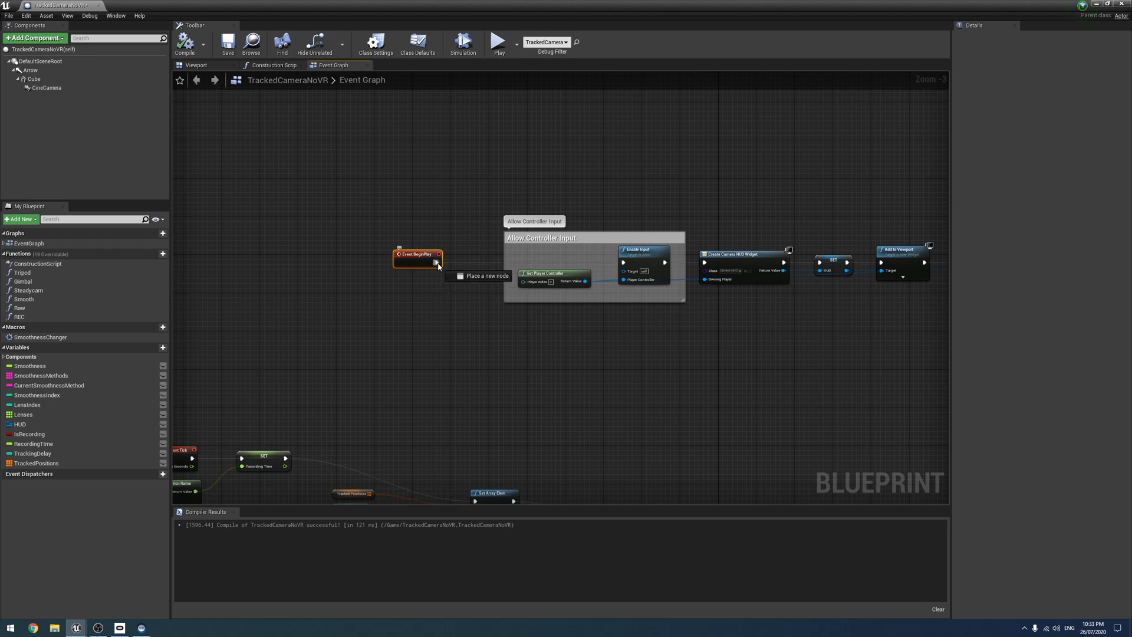
drag(438, 262, 459, 286)
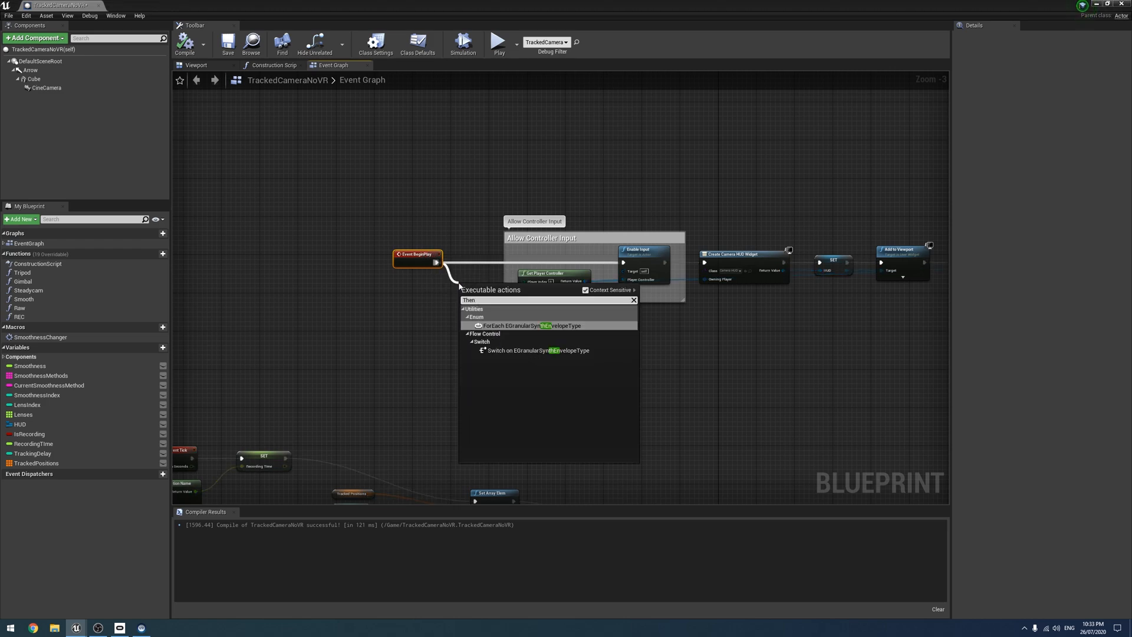
text(Th)
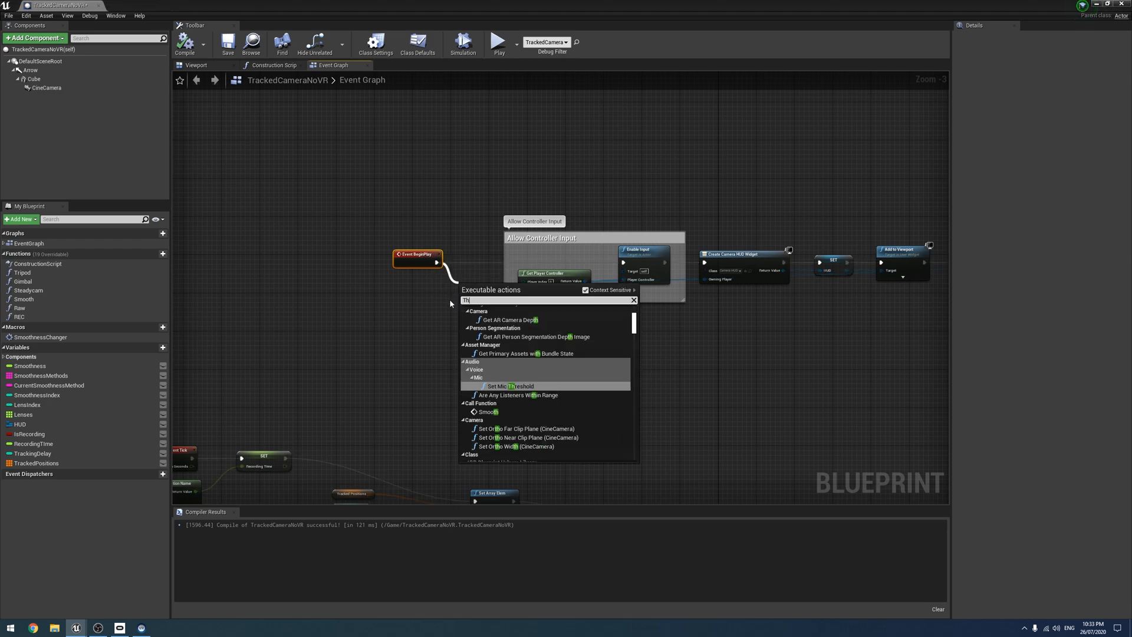
text(Later)
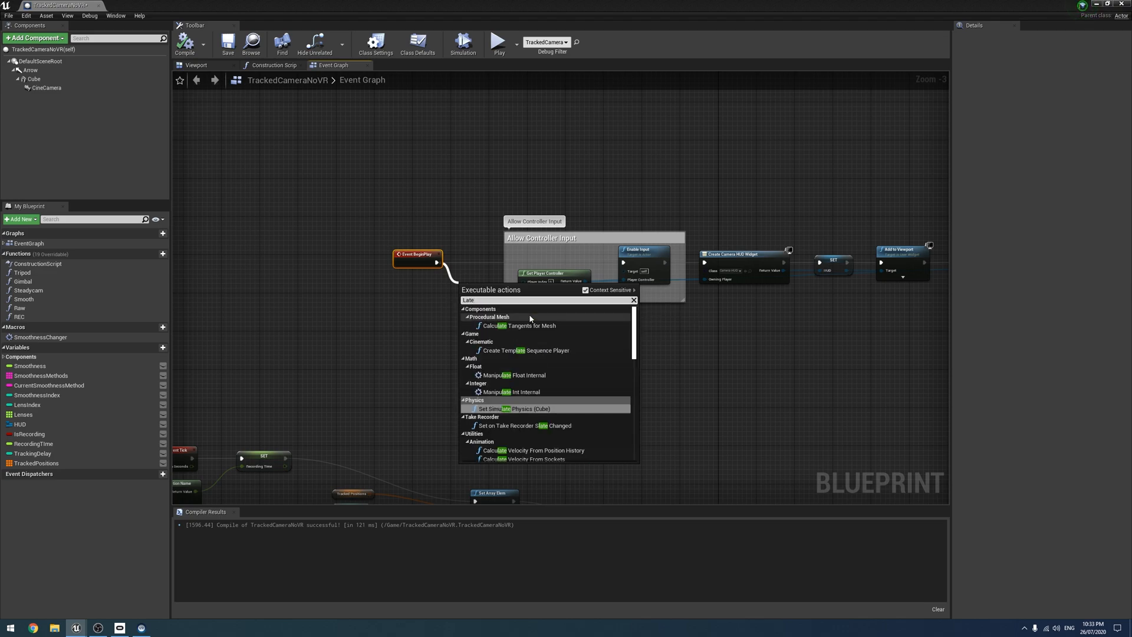
text(Flow COntrol)
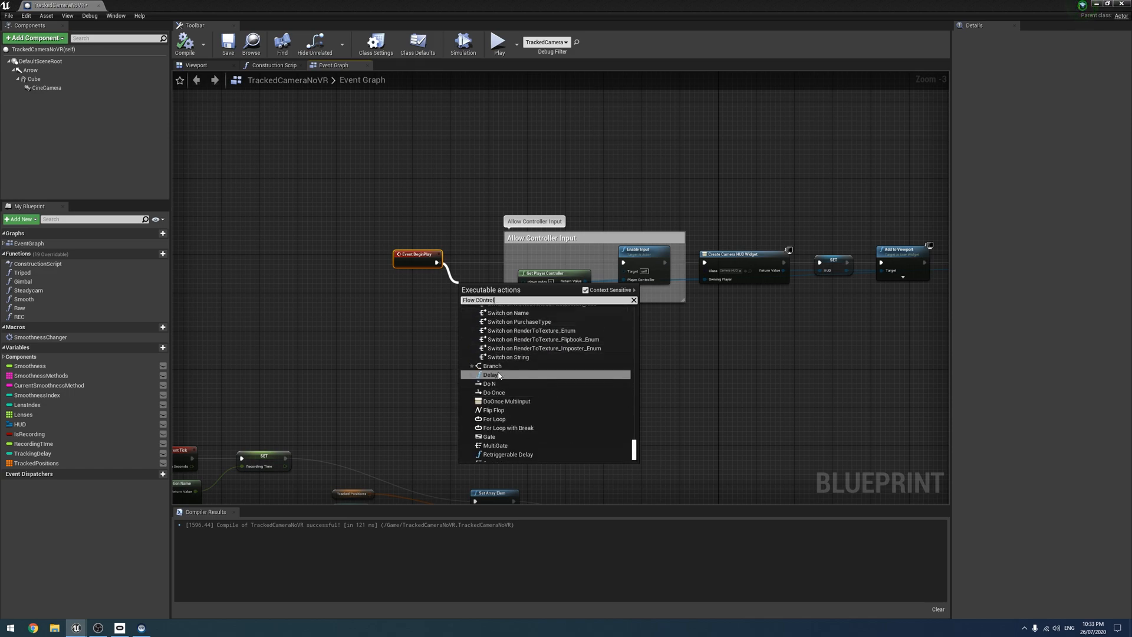
mouse_move(526, 397)
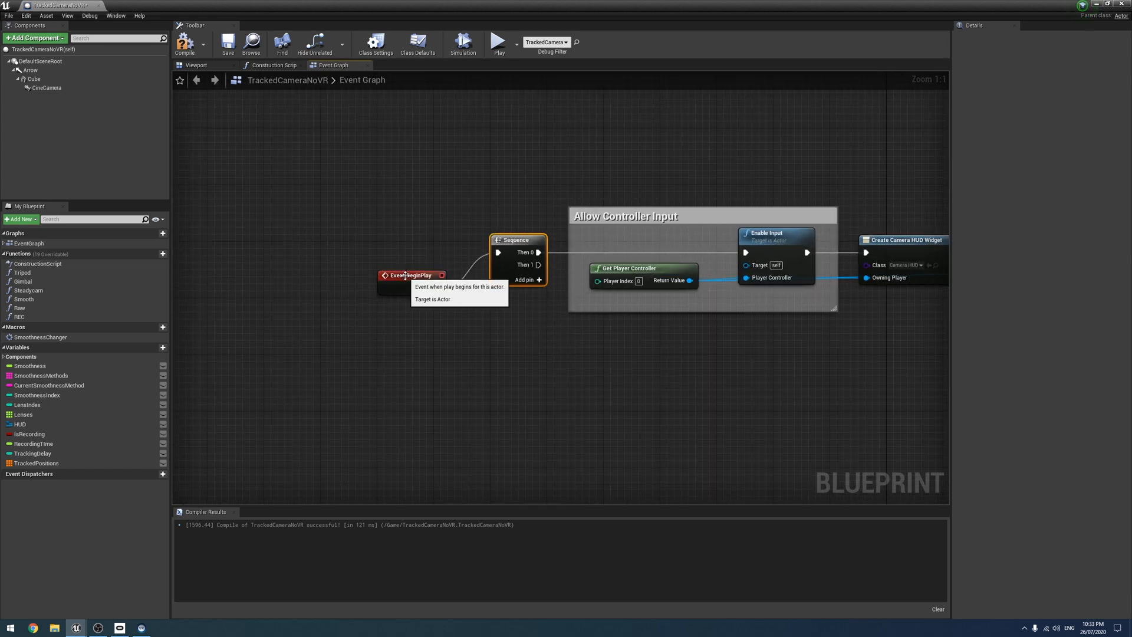
scroll(down, 3)
text(Conso)
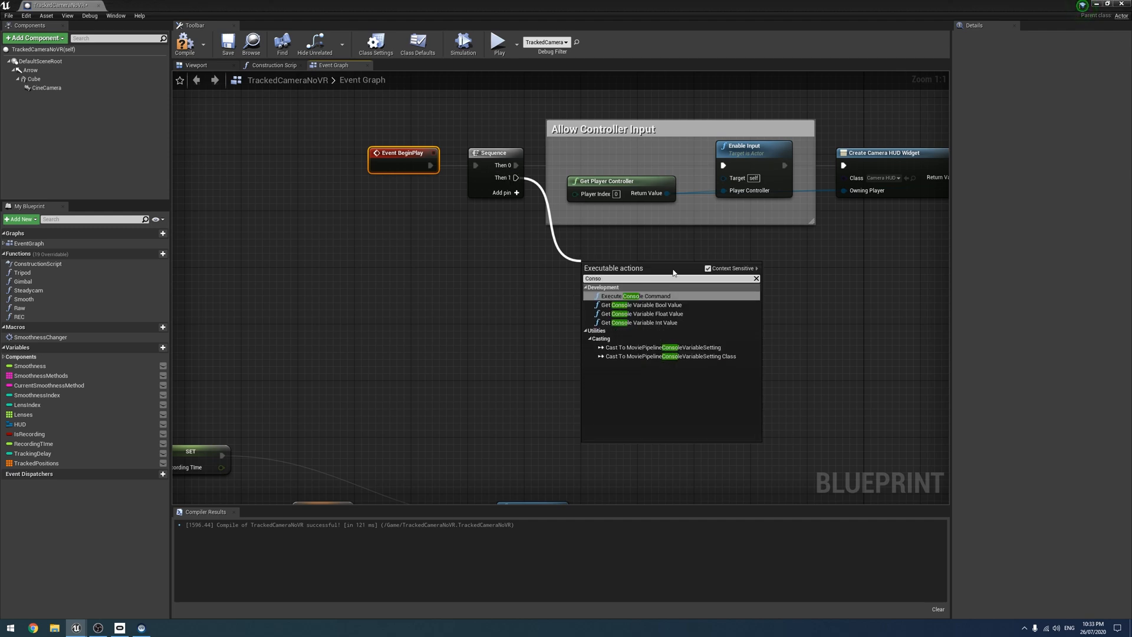
- Add an Execute Console Command node from Then 1 and start its 't.' command
click(634, 295)
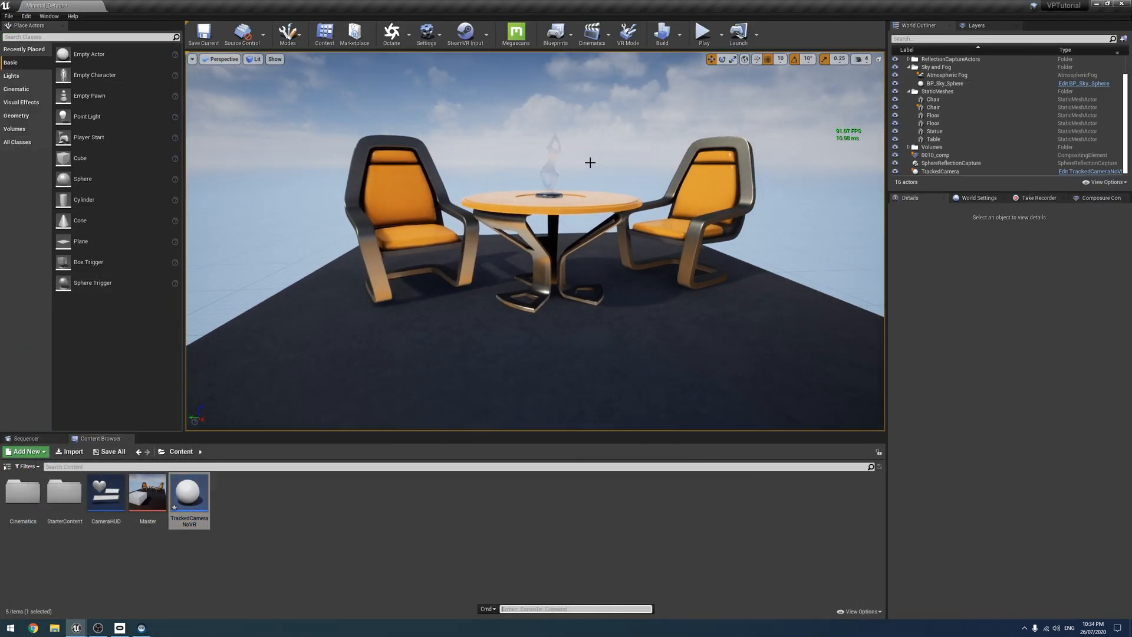
text(t.)
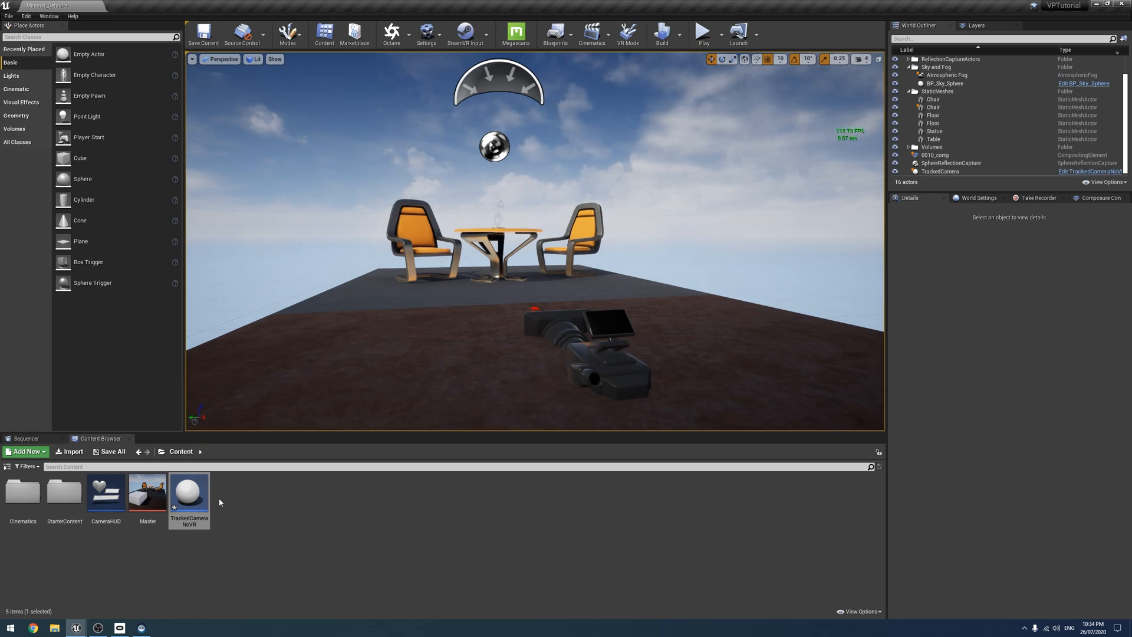
- Set the Execute Console Command's command to t.MaxFPS 48
double_click(189, 492)
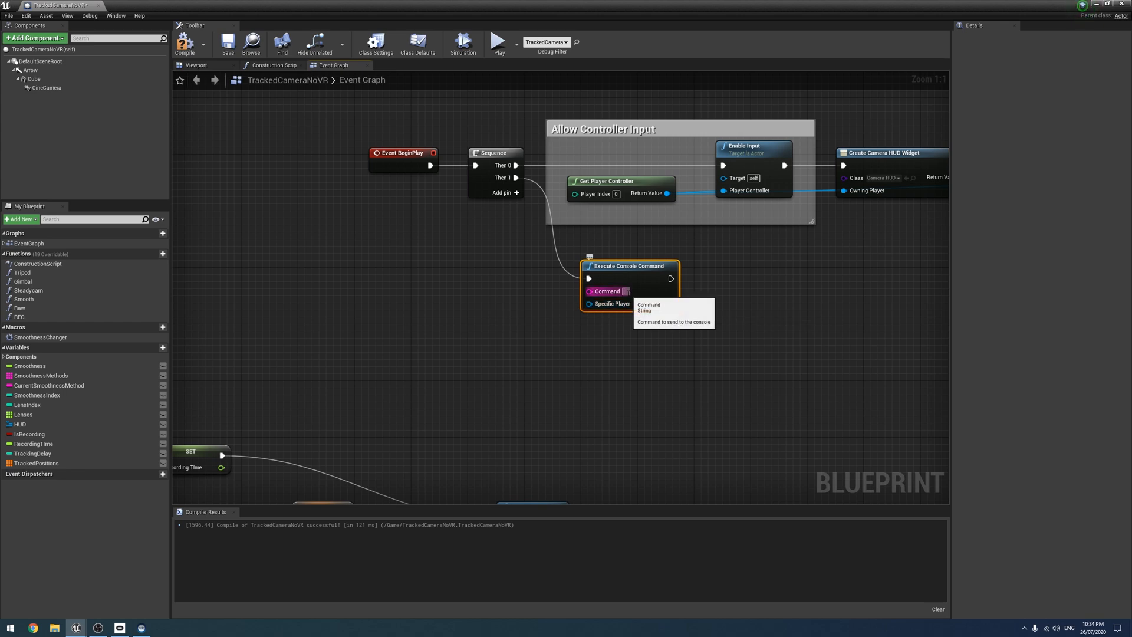
text(t.MaxFPS)
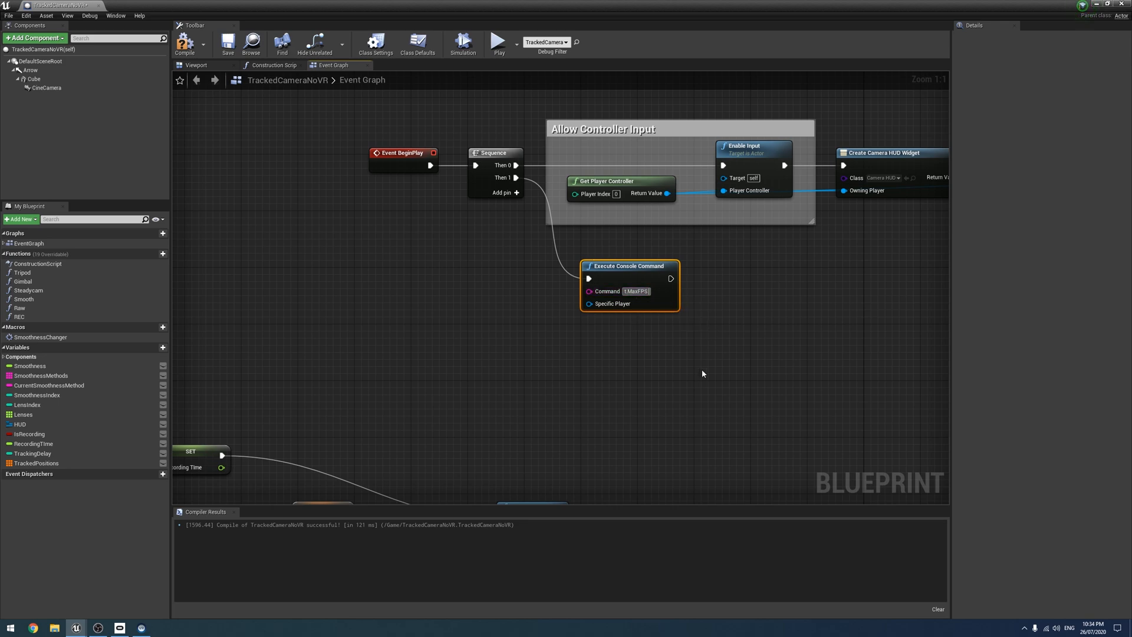
mouse_move(690, 379)
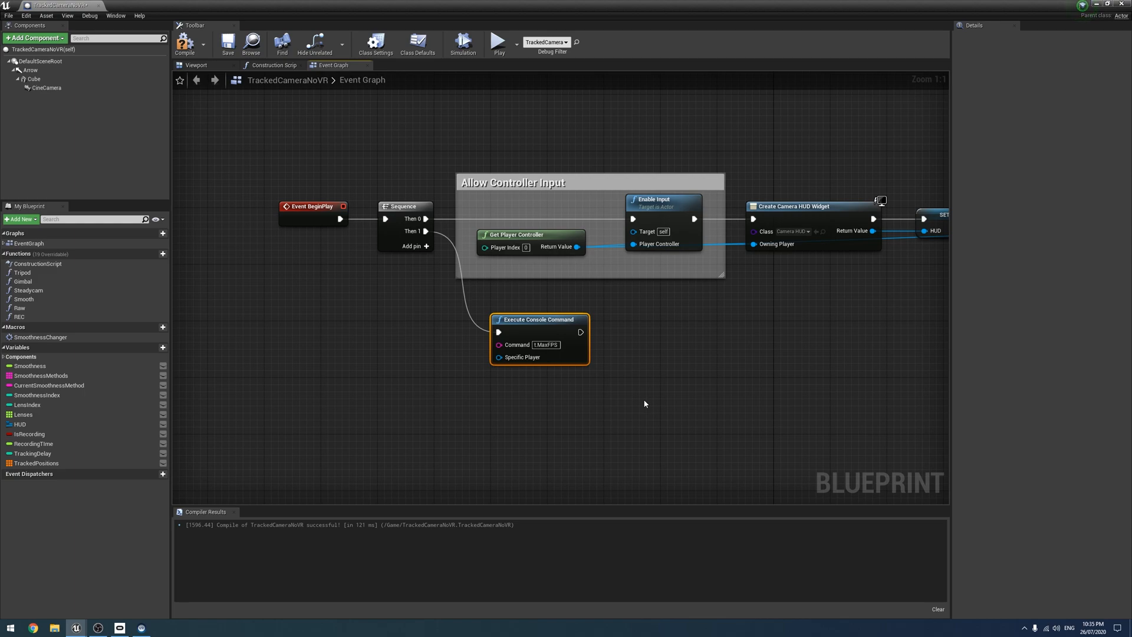
mouse_move(515, 345)
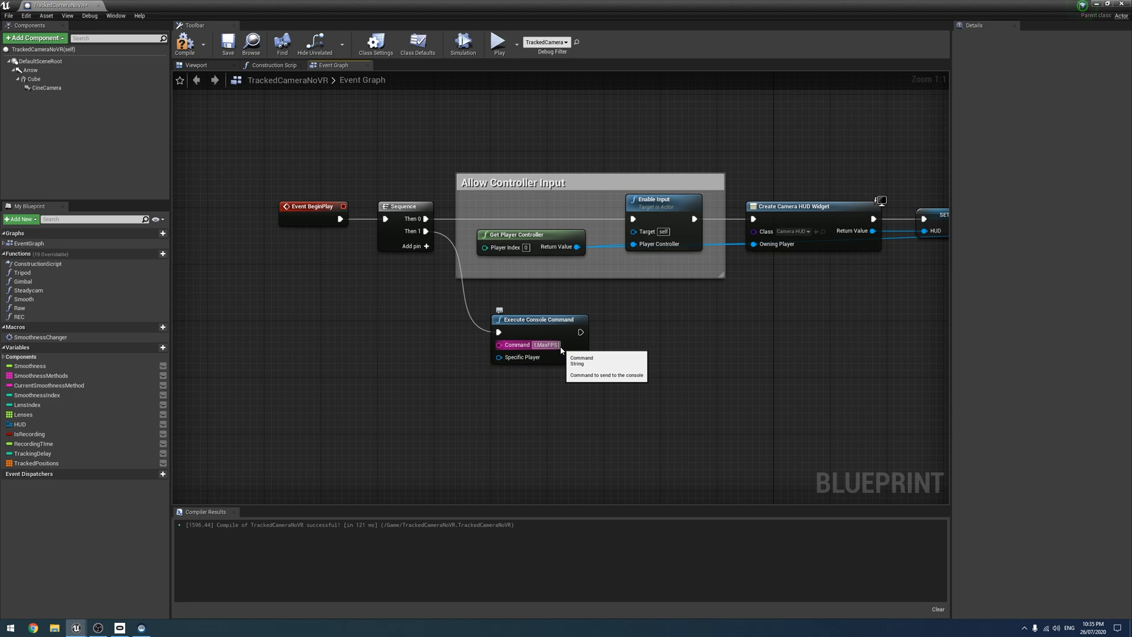
text(48)
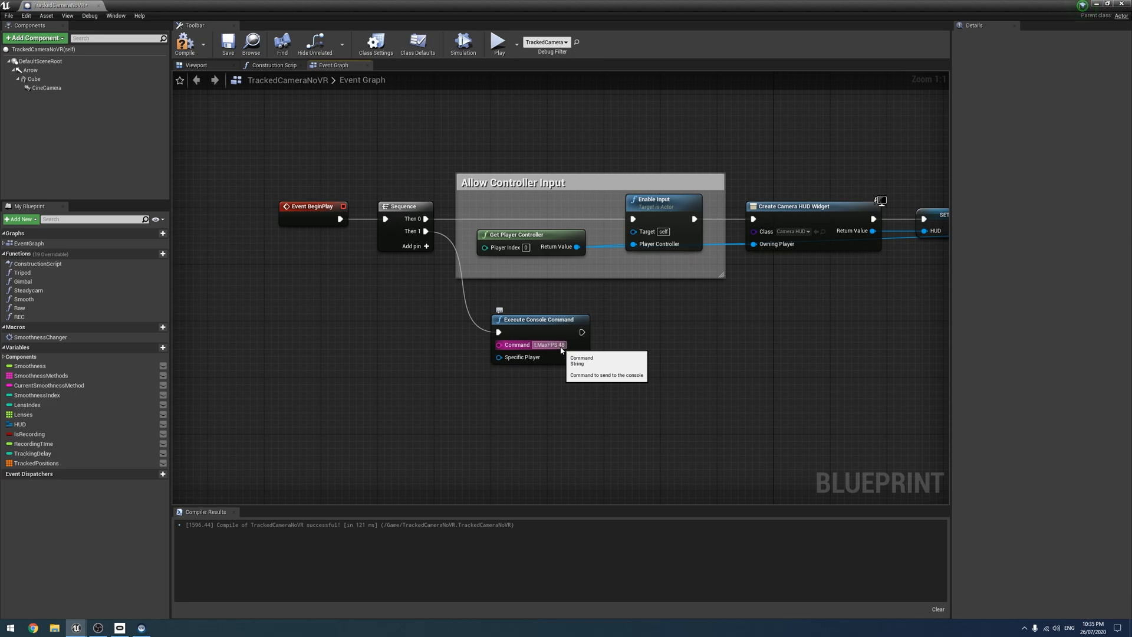
mouse_move(458, 252)
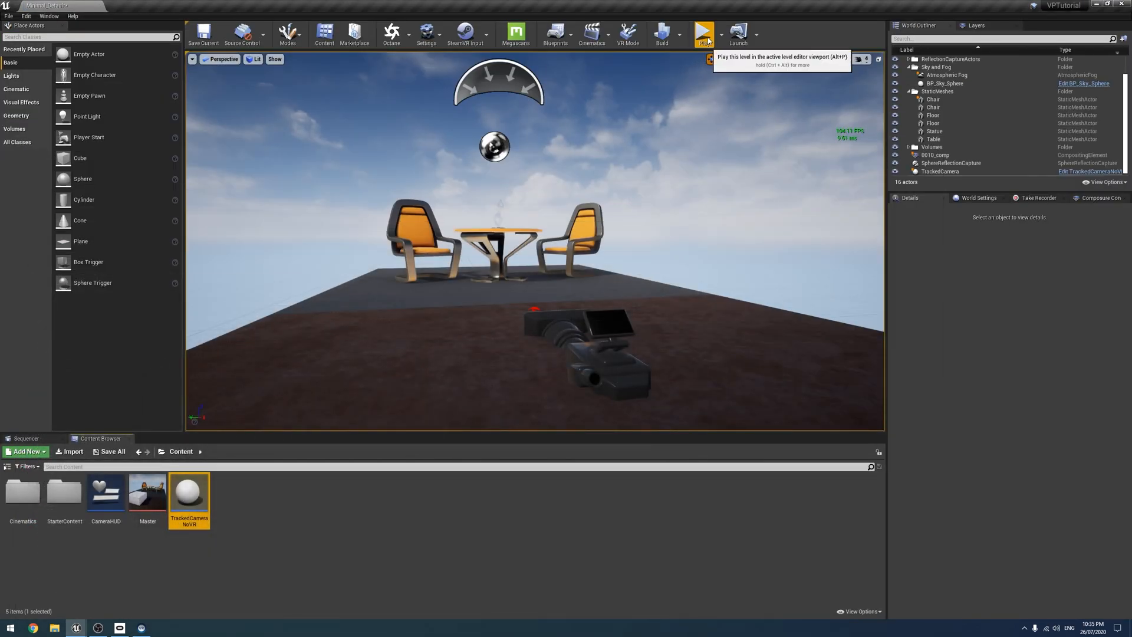
- Test-play the level, stop, and reopen the TrackedCameraNoVR blueprint from the Content Browser
click(702, 33)
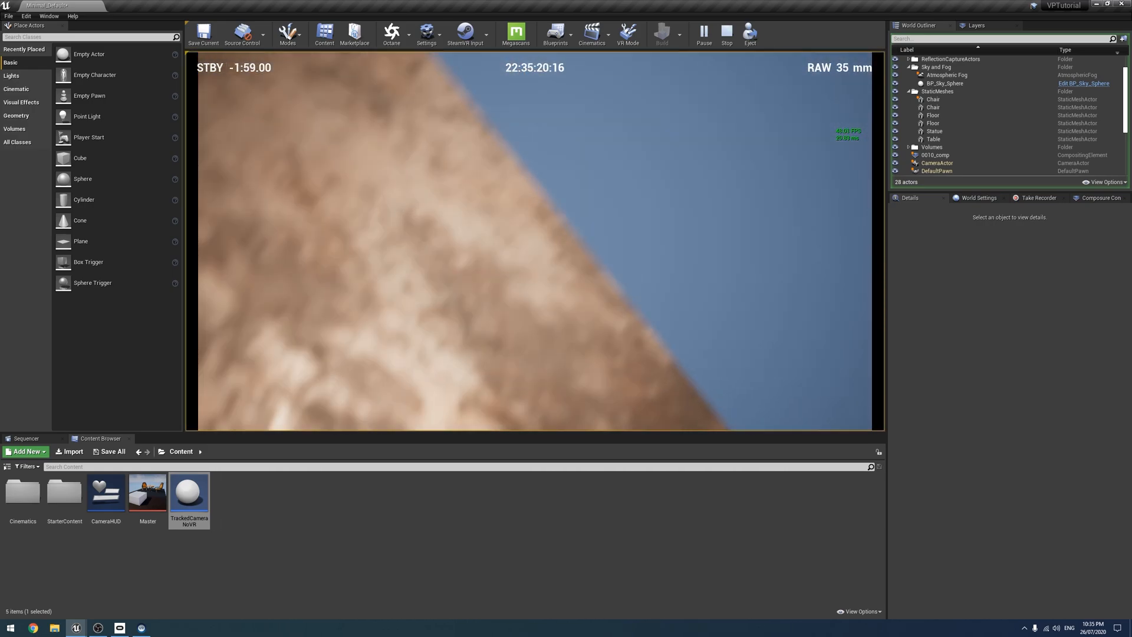
click(726, 34)
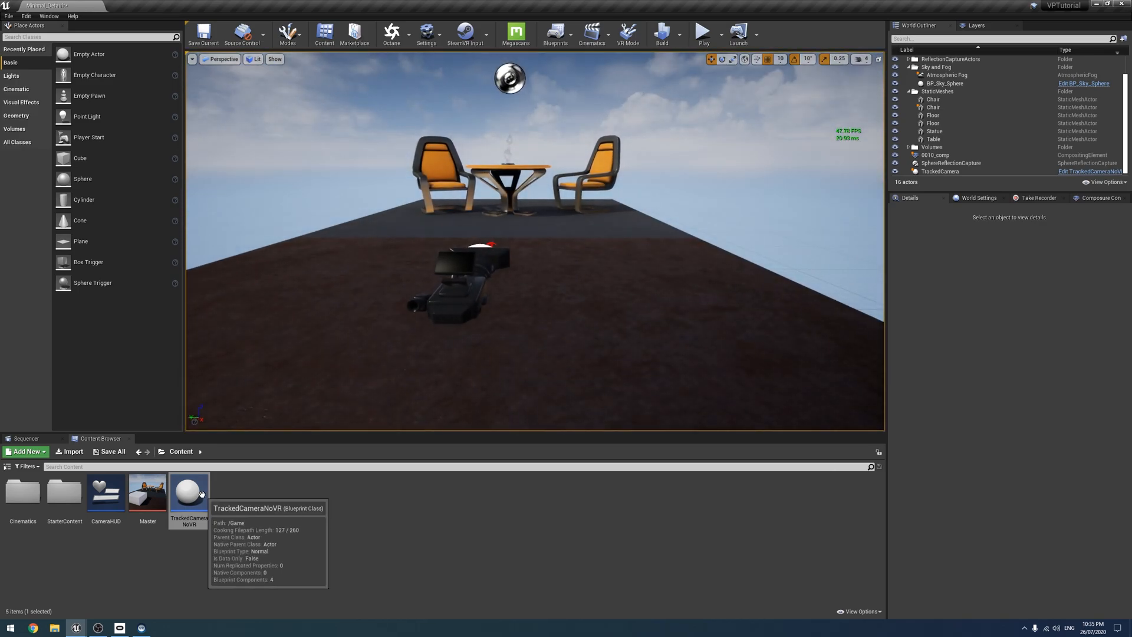
double_click(188, 490)
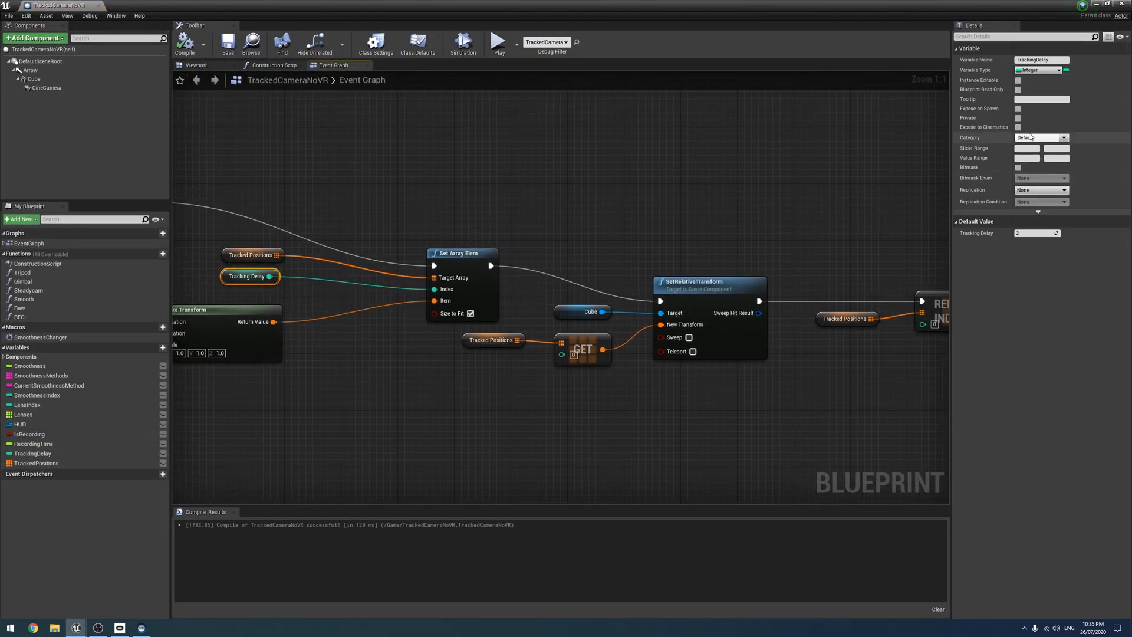
- Set TrackingDelay default to 12, test-play the level, and reopen the blueprint
click(1033, 232)
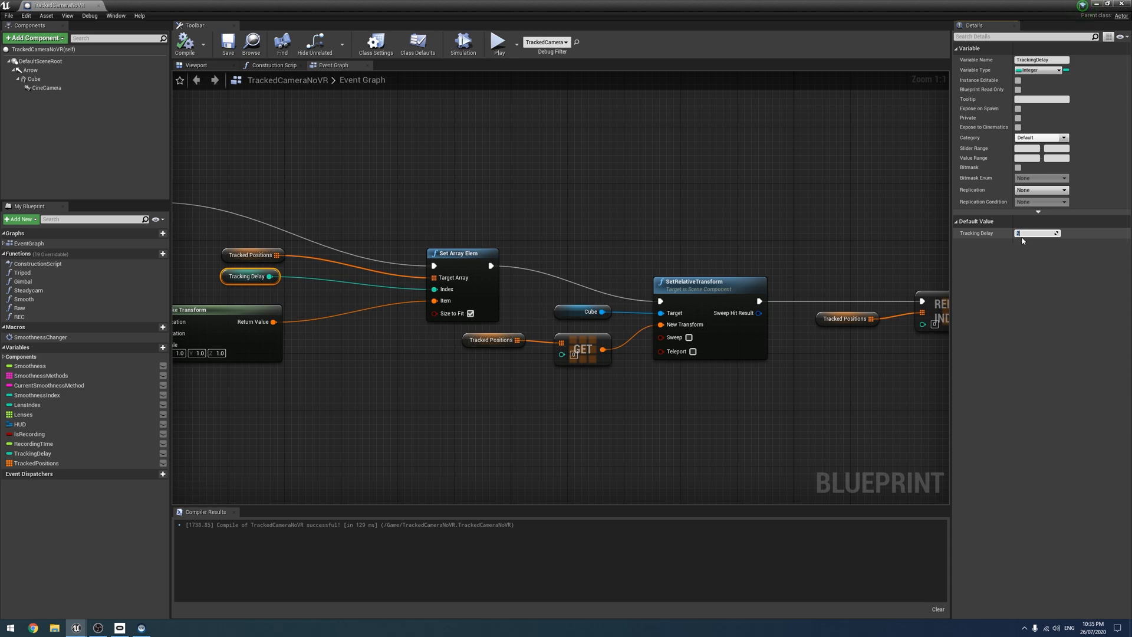
click(228, 43)
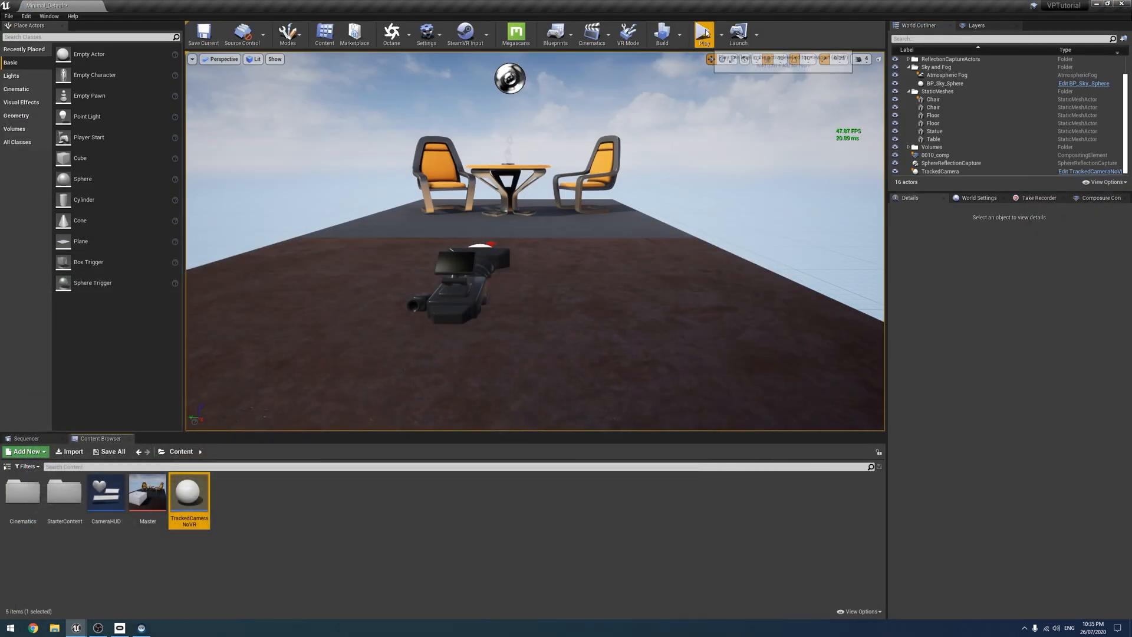
click(701, 34)
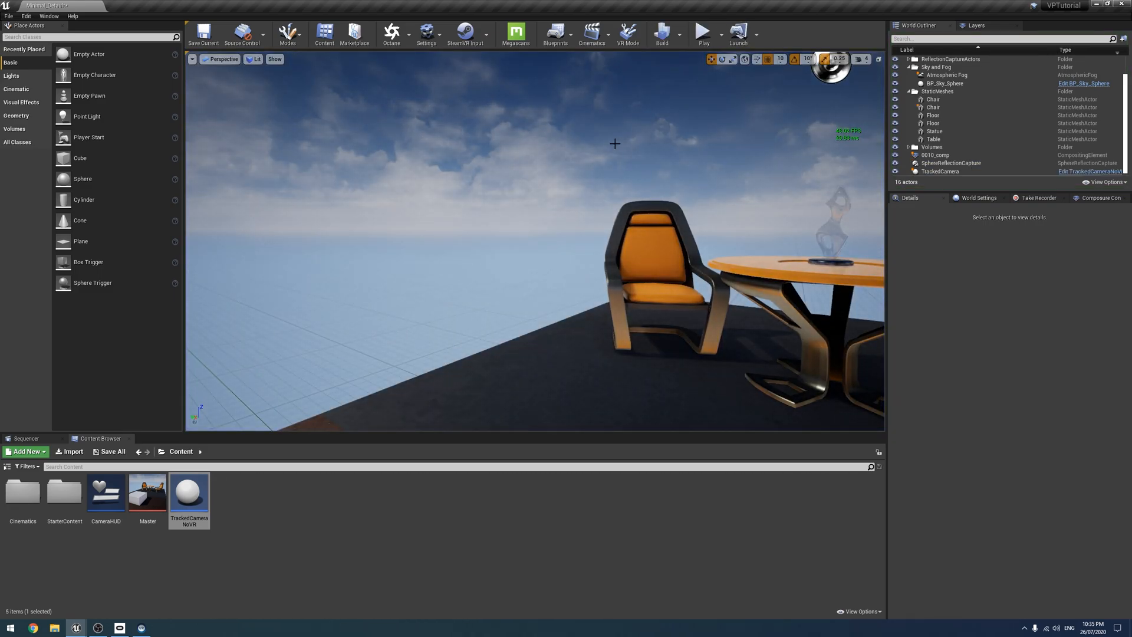
double_click(189, 490)
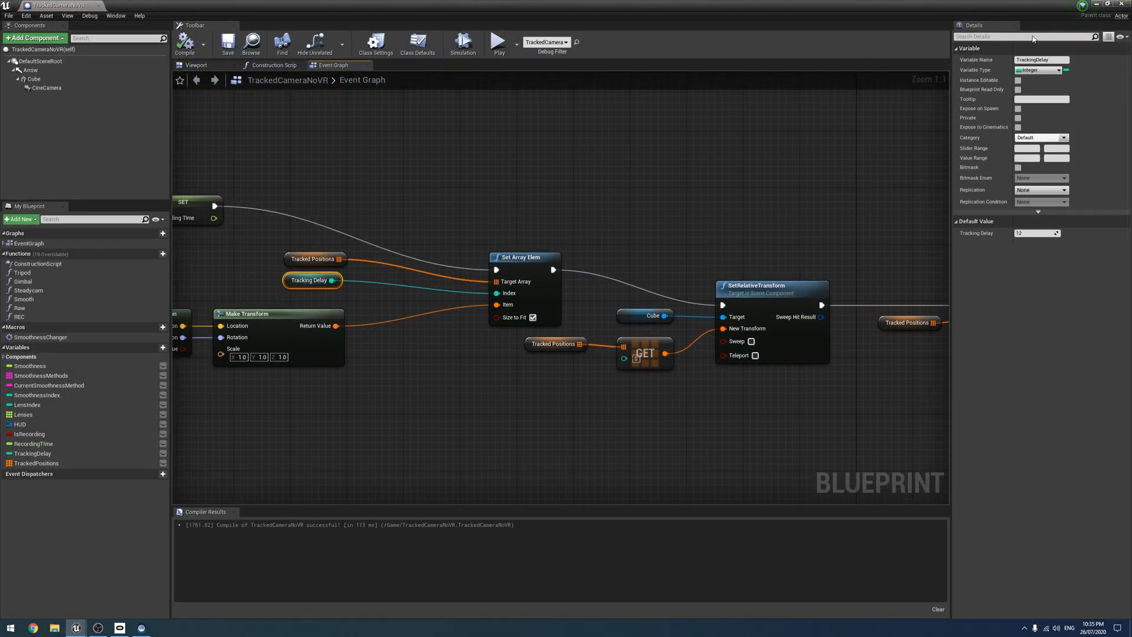
mouse_move(720, 127)
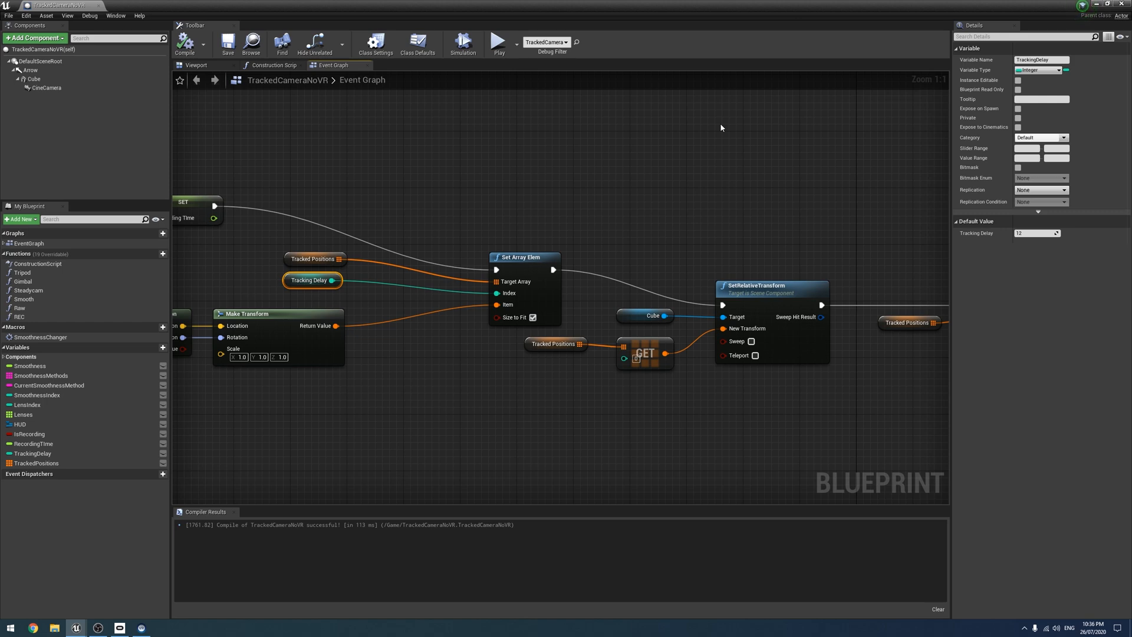
- Save the blueprint and revisit the TrackingDelay default value field in Details
click(1037, 233)
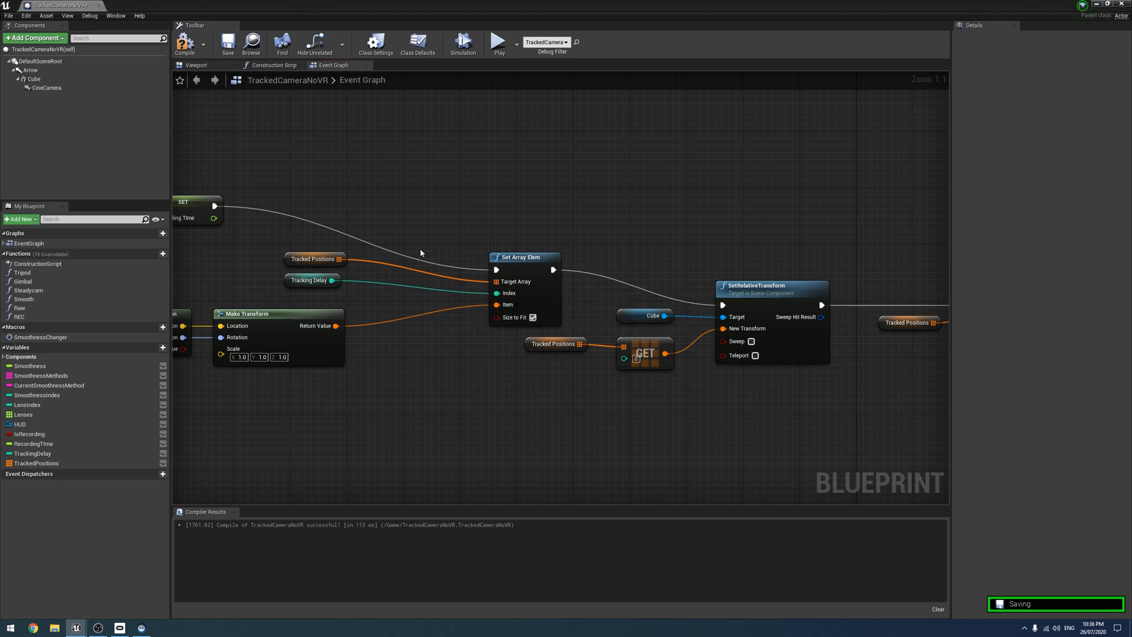
click(312, 280)
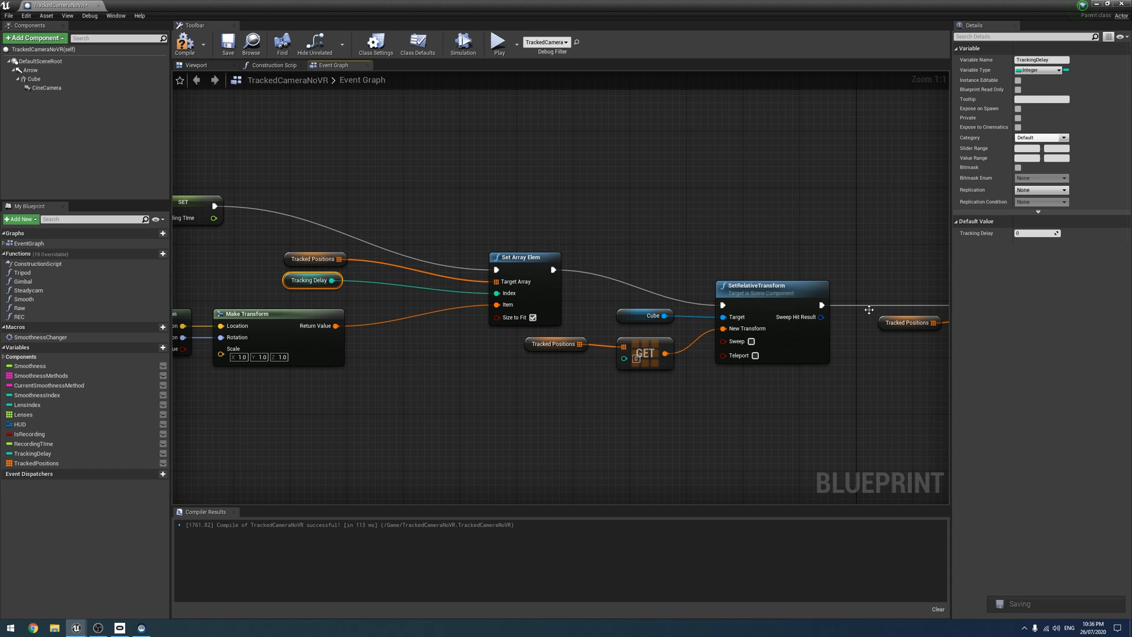
click(1037, 232)
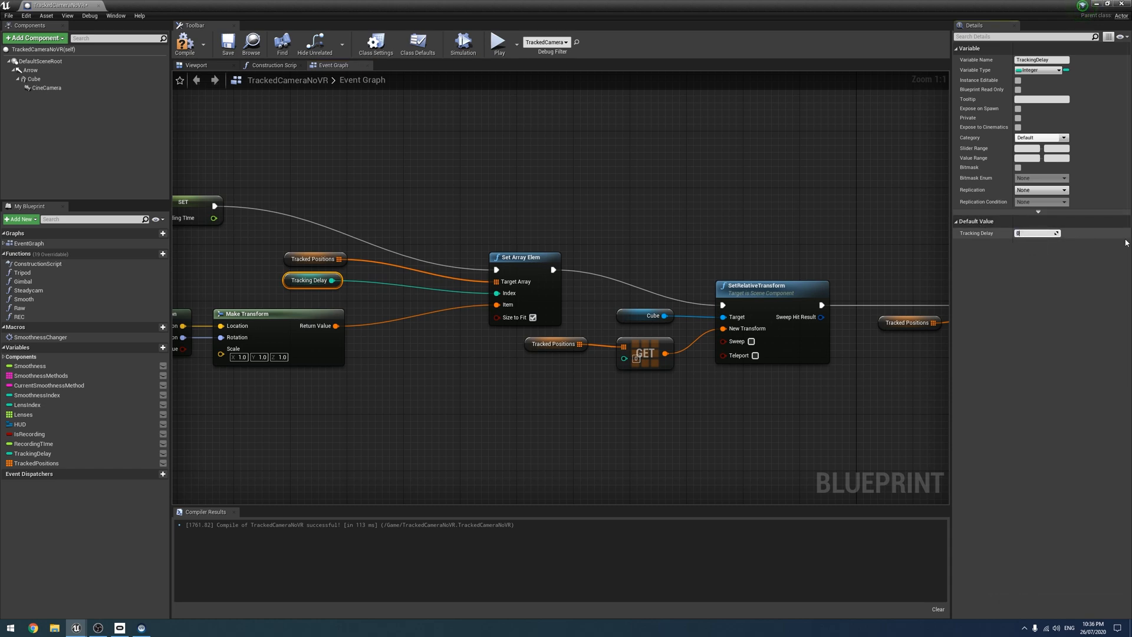
click(843, 225)
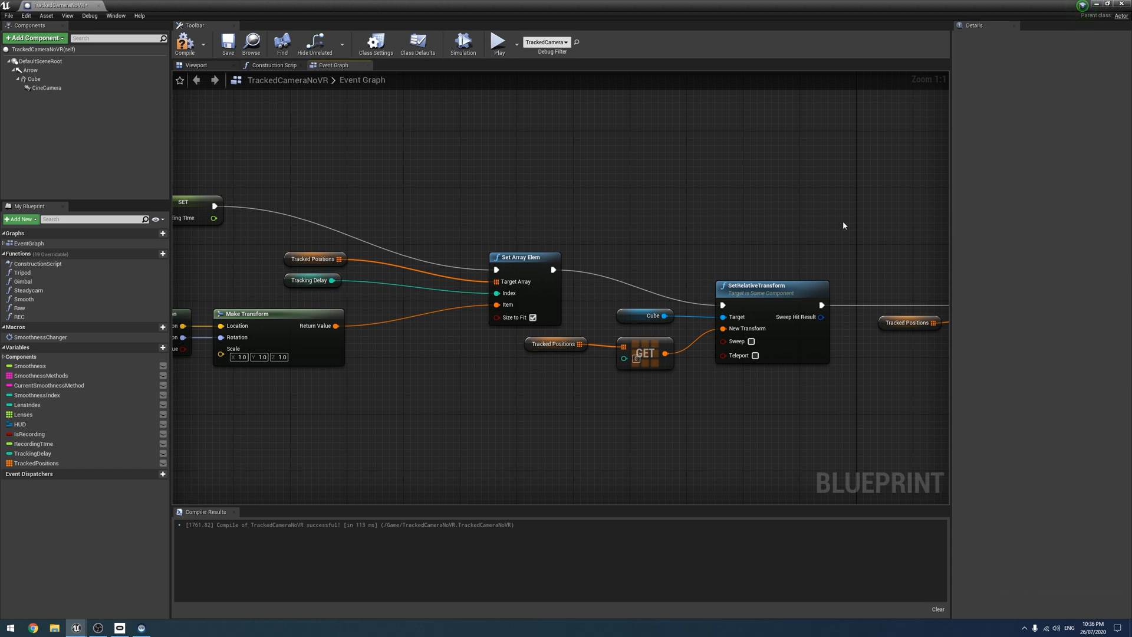
mouse_move(820, 214)
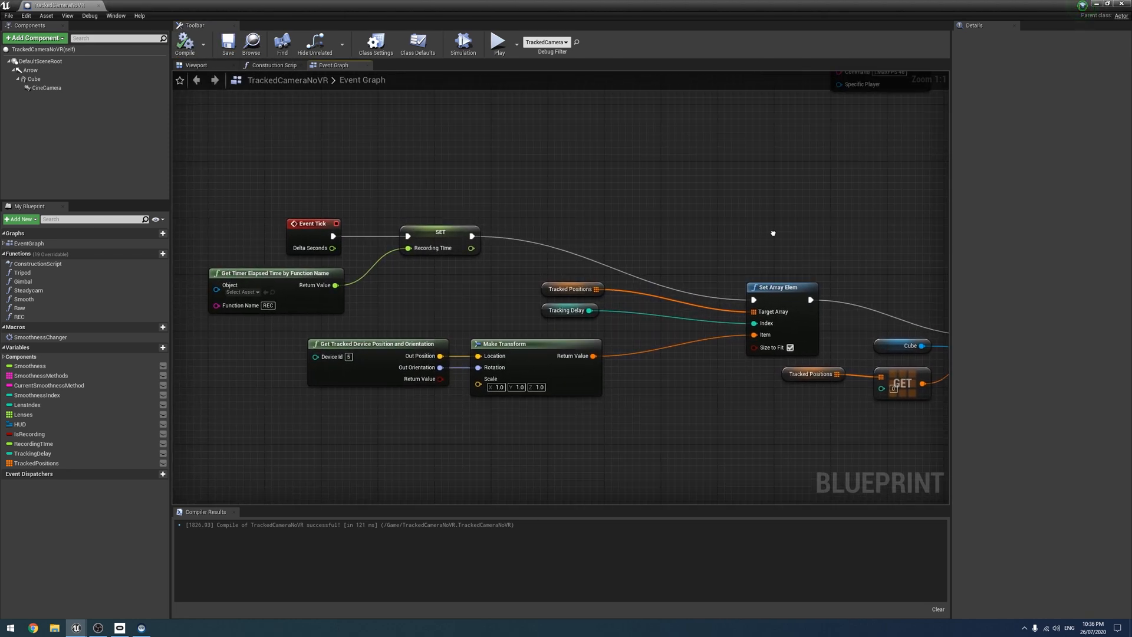
scroll(down, 3)
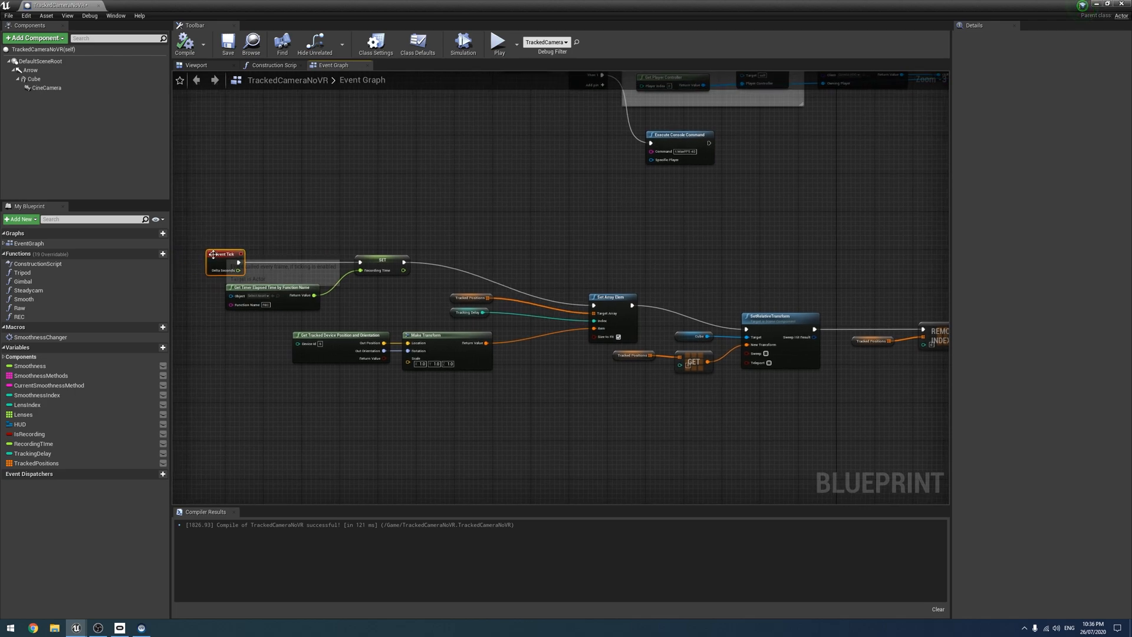
mouse_move(243, 240)
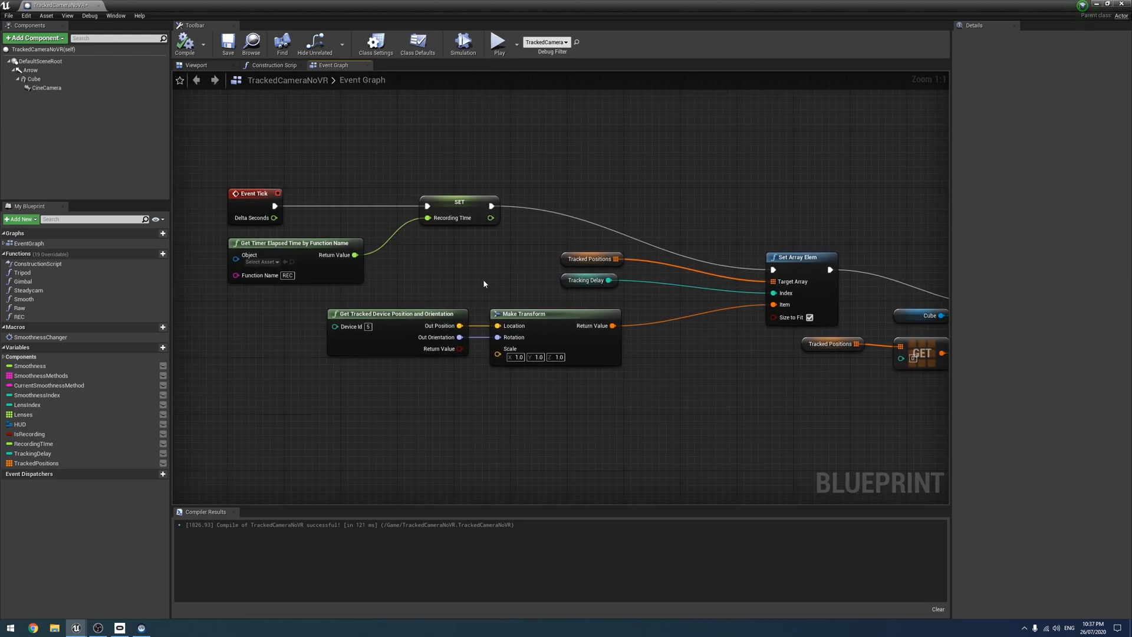
mouse_move(502, 291)
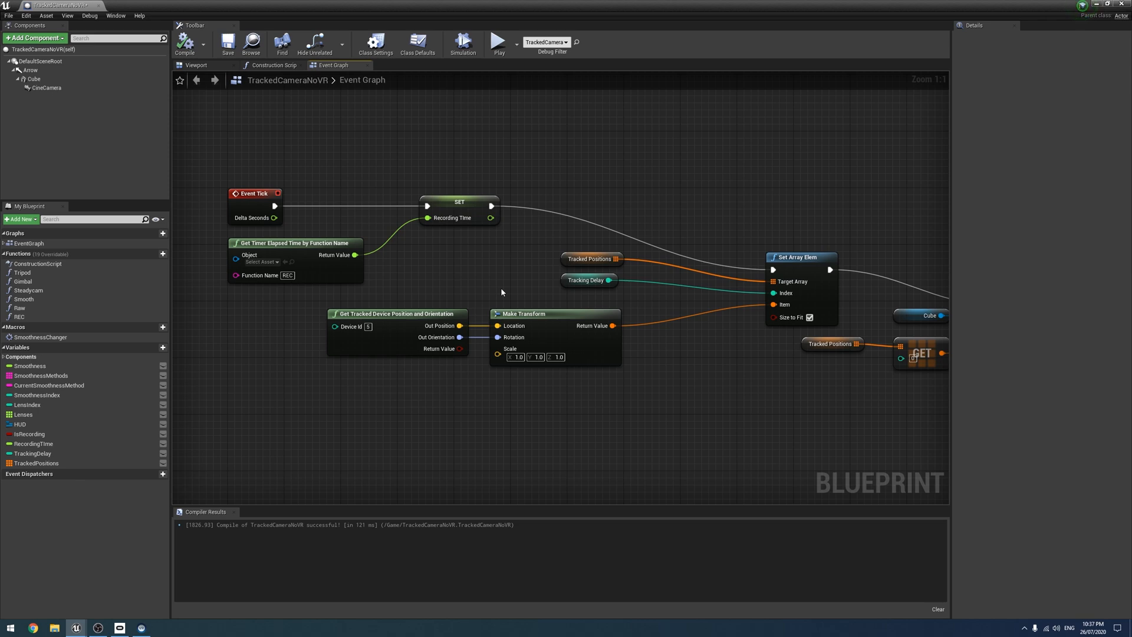
mouse_move(498, 280)
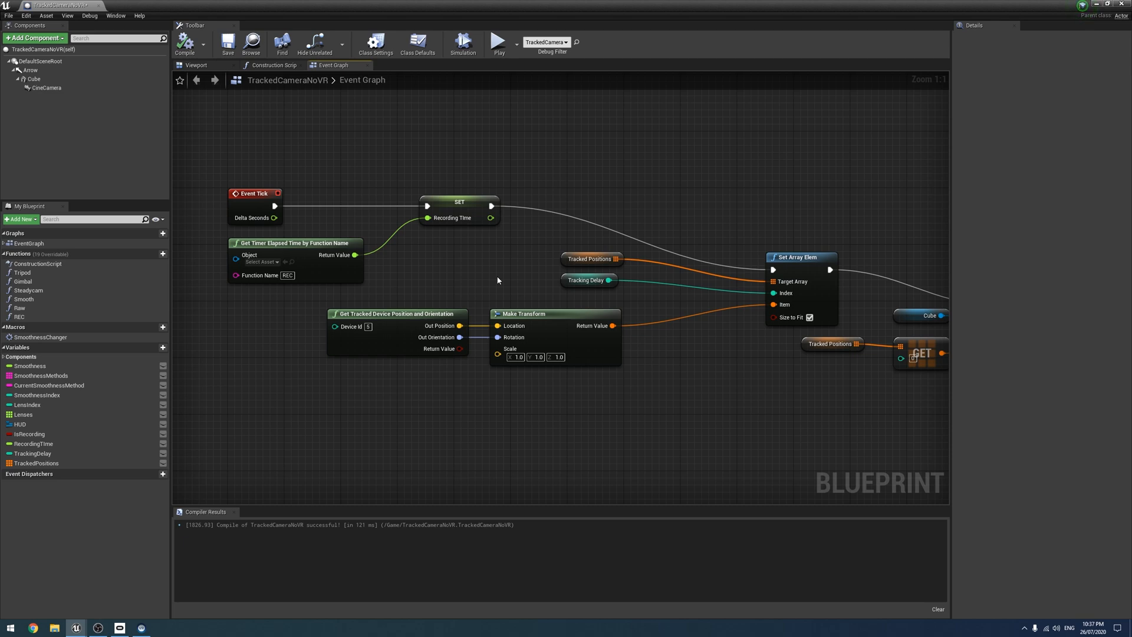
mouse_move(489, 303)
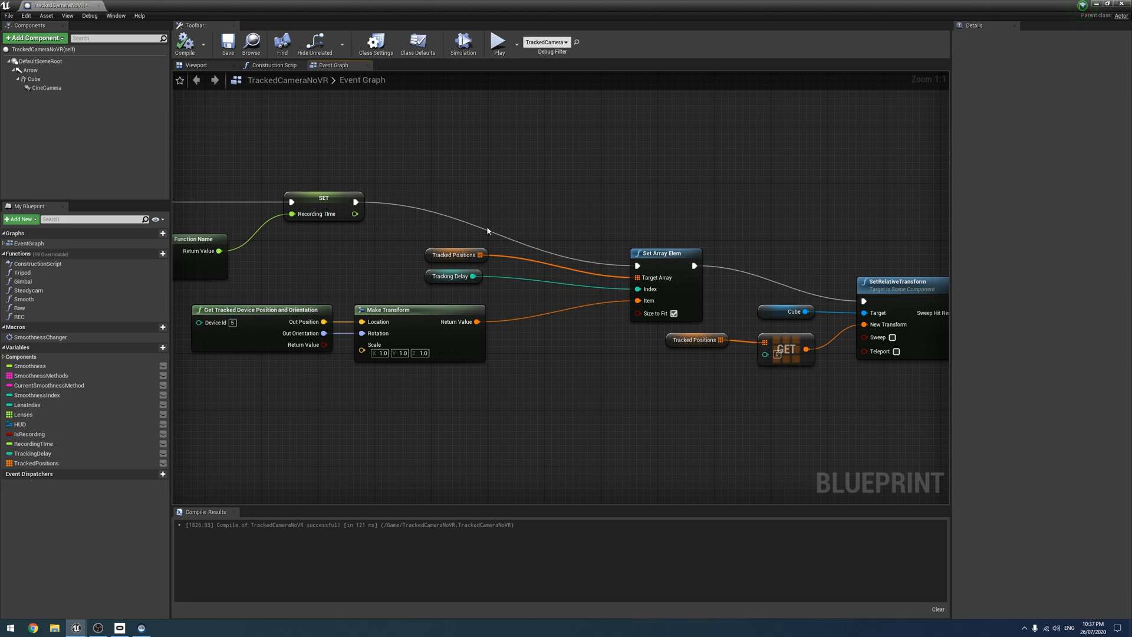
mouse_move(589, 160)
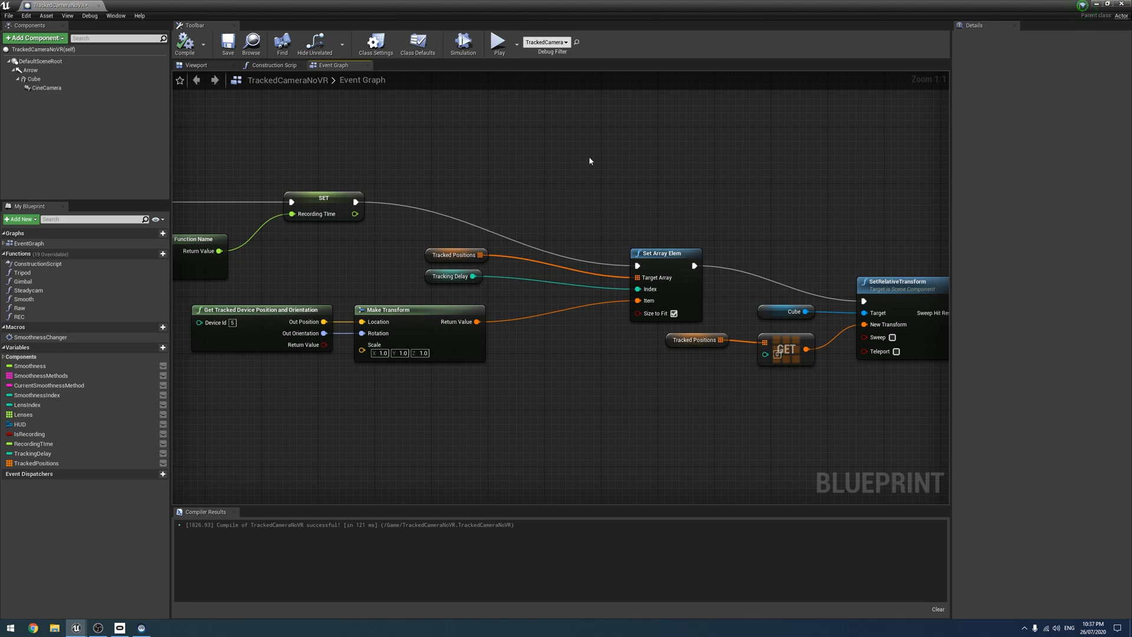
mouse_move(390, 121)
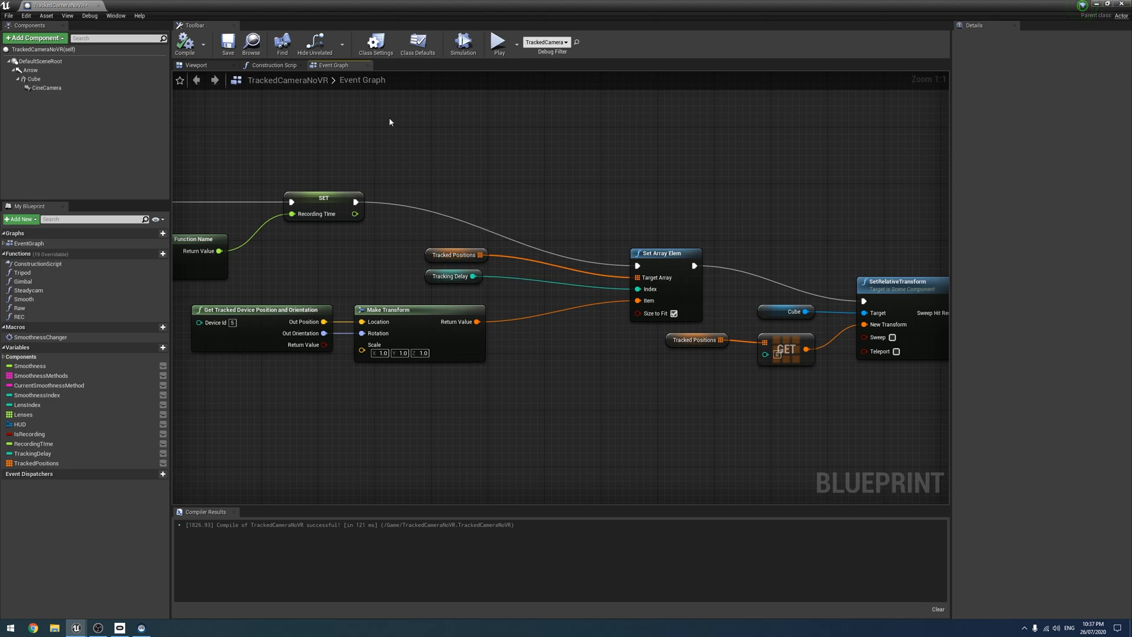
mouse_move(422, 146)
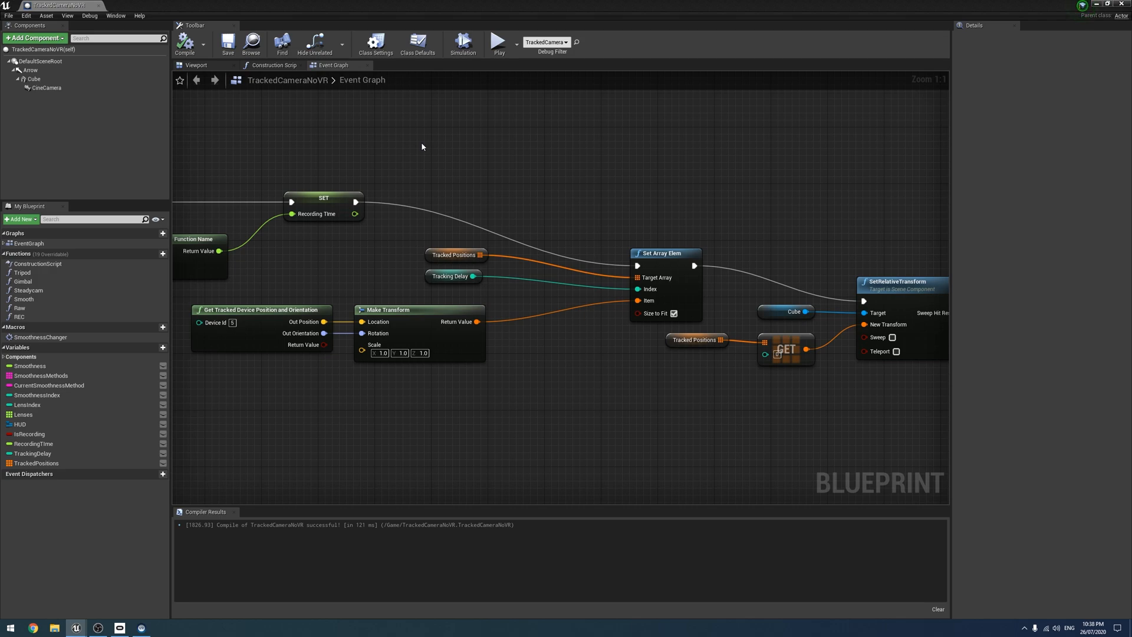
mouse_move(419, 160)
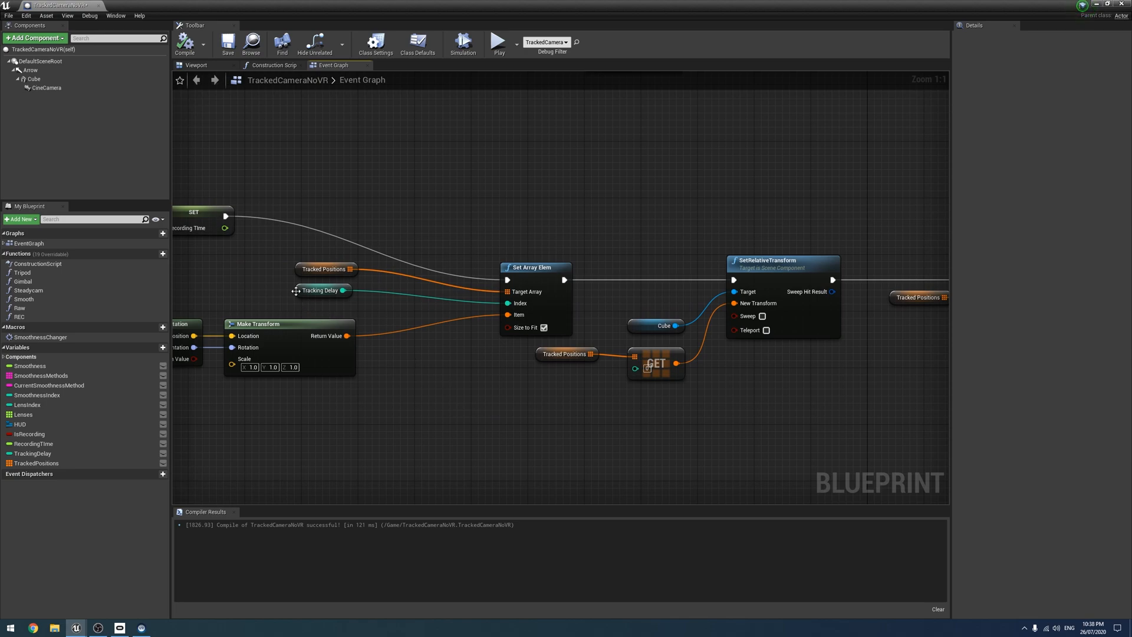
- Select the TrackingDelay getter node and start editing its default value in Details
click(321, 290)
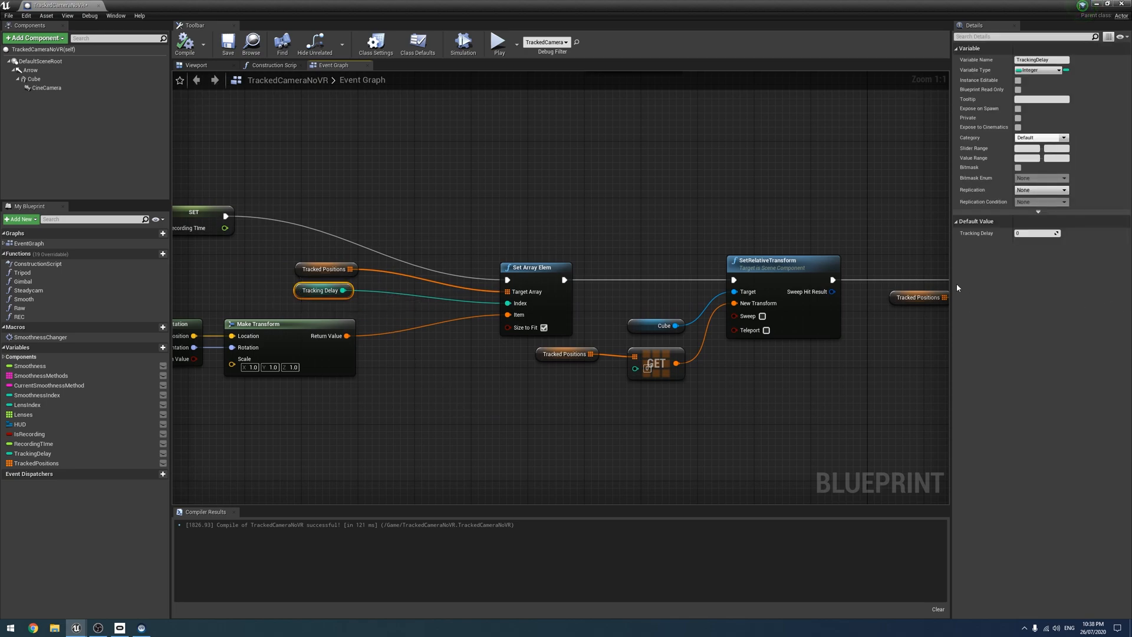
click(1037, 232)
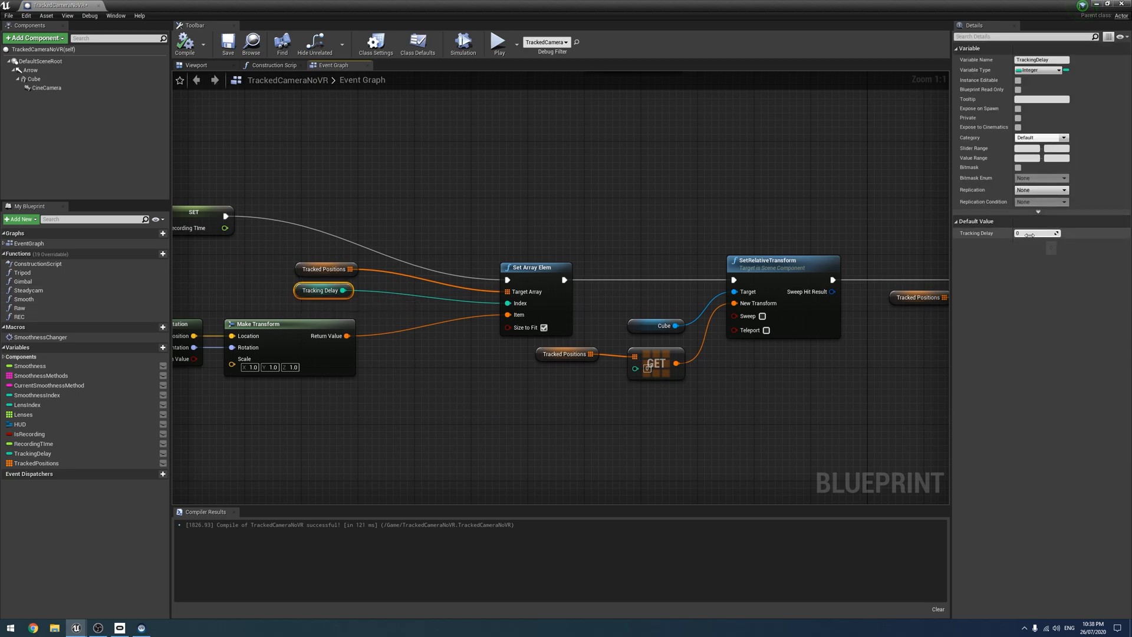